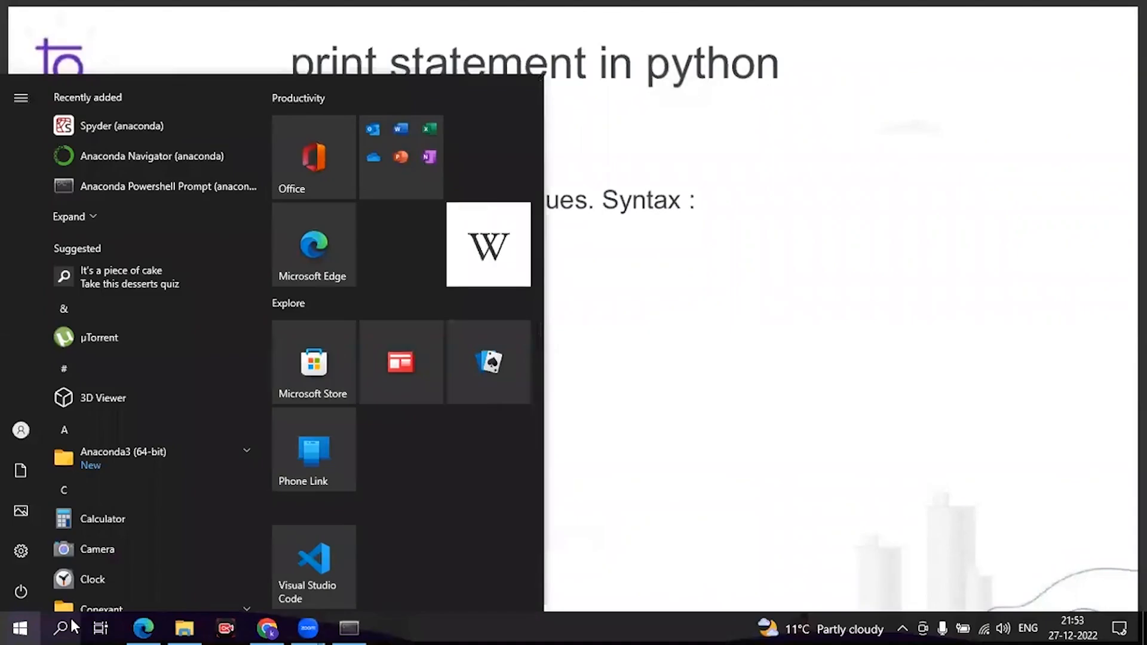
- Search the Start menu for 'ana' to launch Anaconda Prompt
left_click(60, 629)
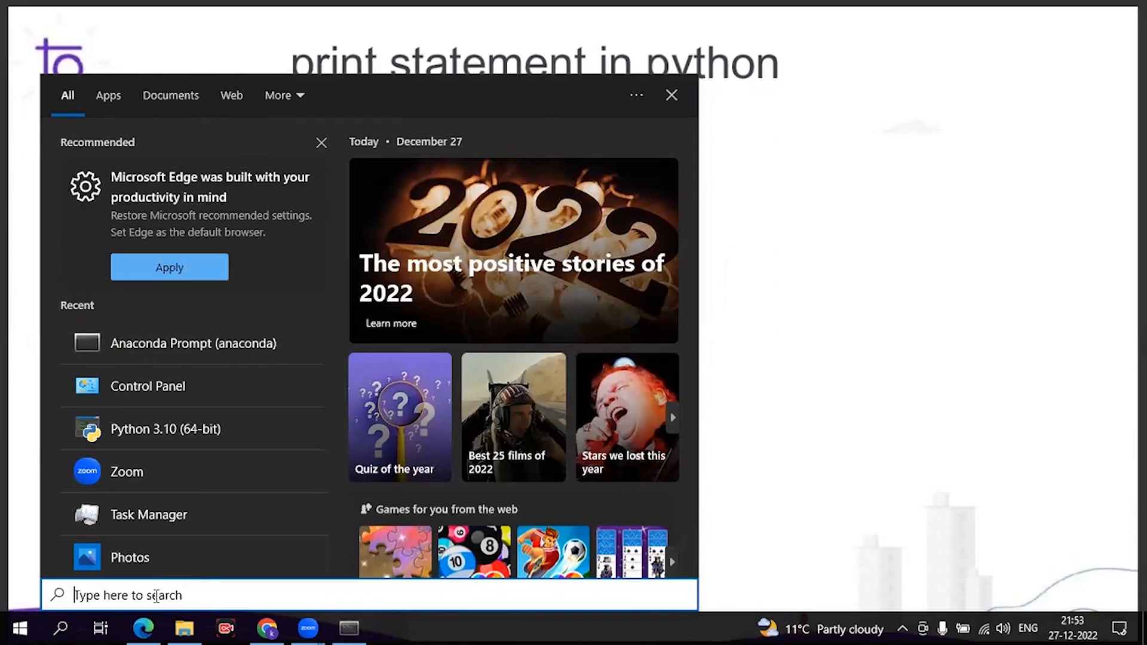
type("ana")
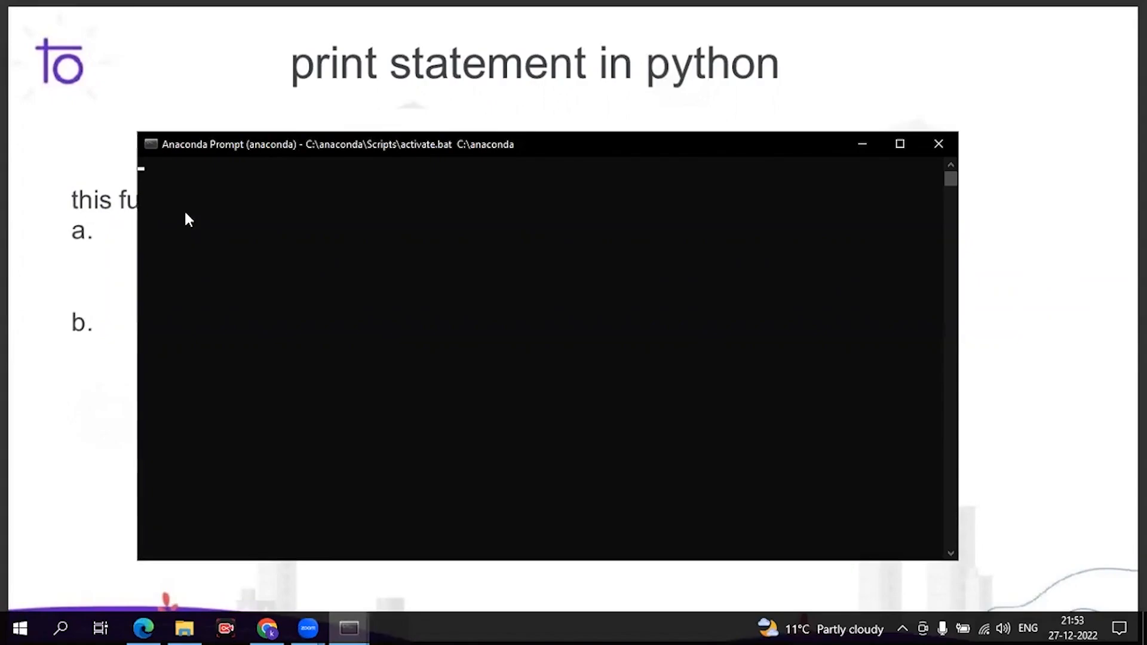
mouse_move(198, 216)
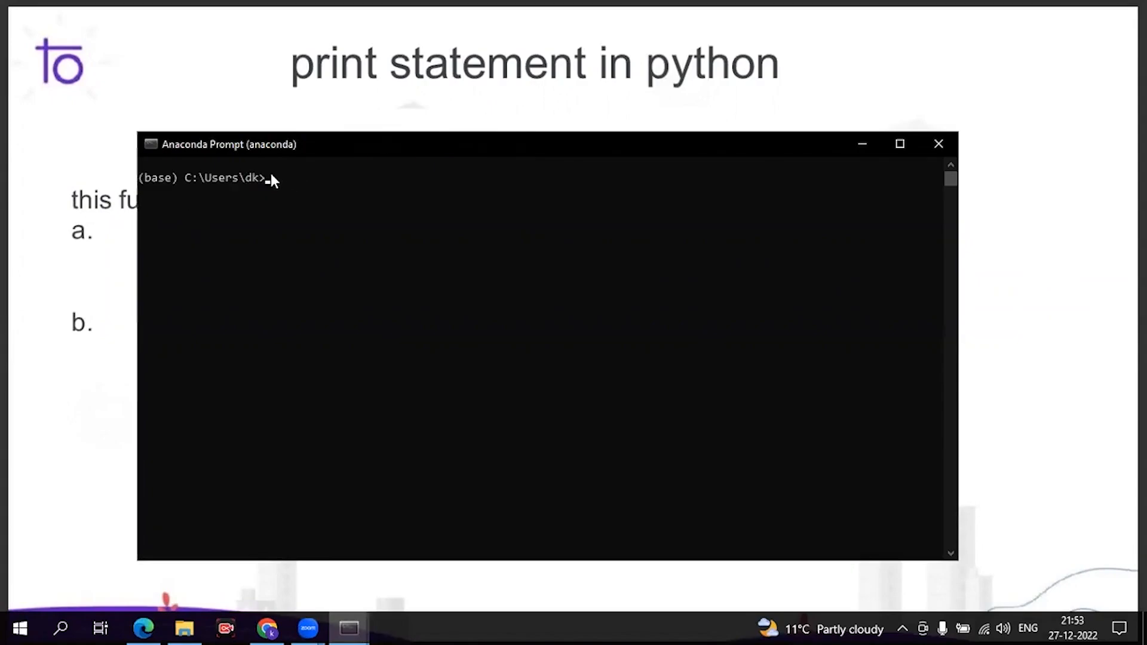
- Run 'jupyter notebook' in the maximized Anaconda Prompt window
type("jupyter notebook")
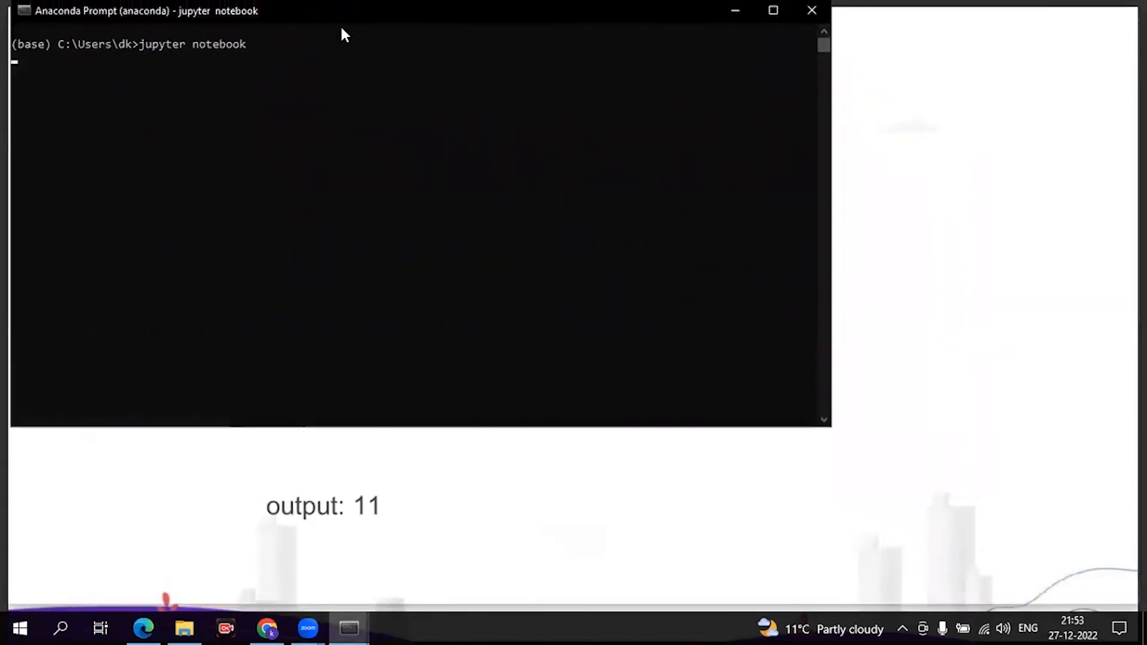
left_click(773, 10)
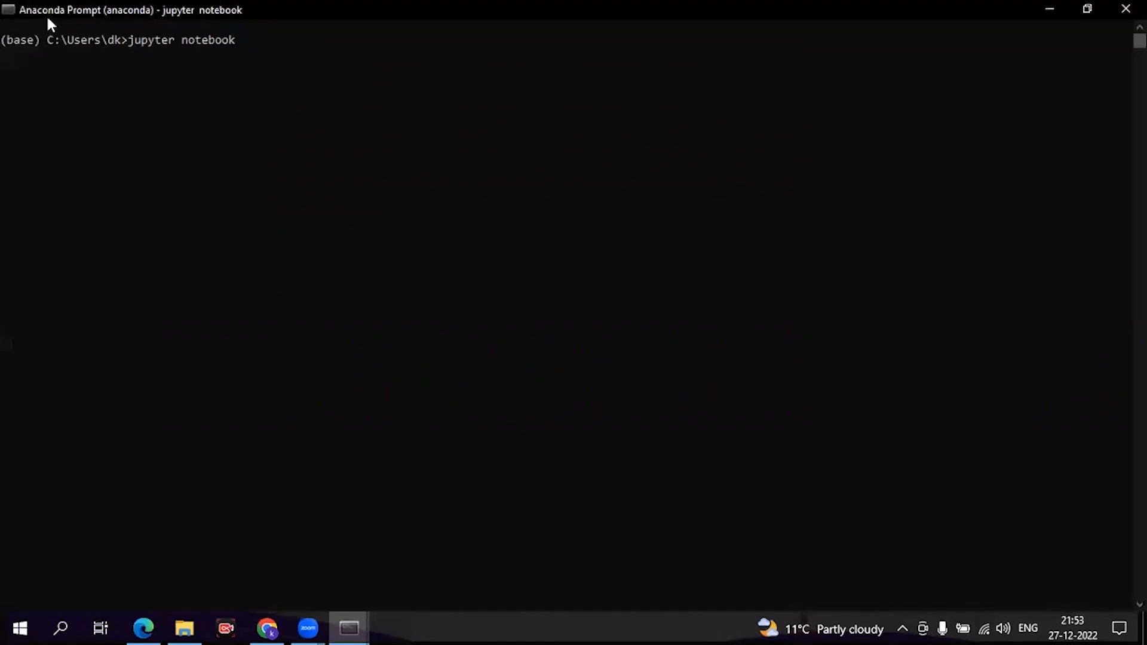
key("enter")
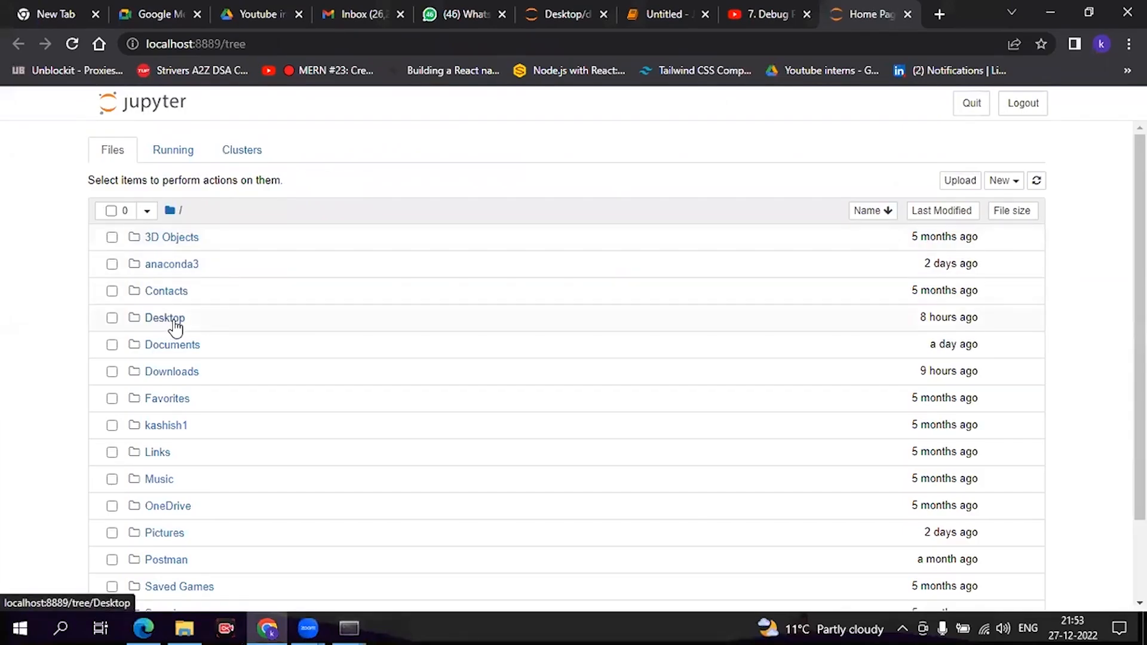
- Browse to Desktop > devtown project and create a new Python 3 notebook there
left_click(164, 317)
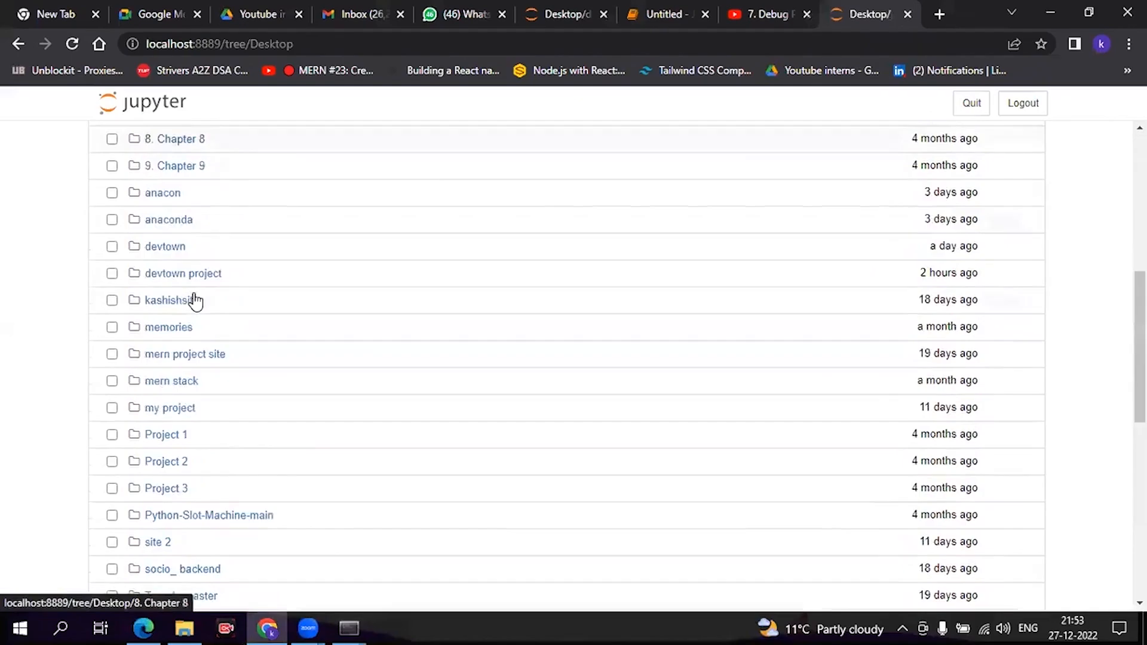
scroll("down", 3)
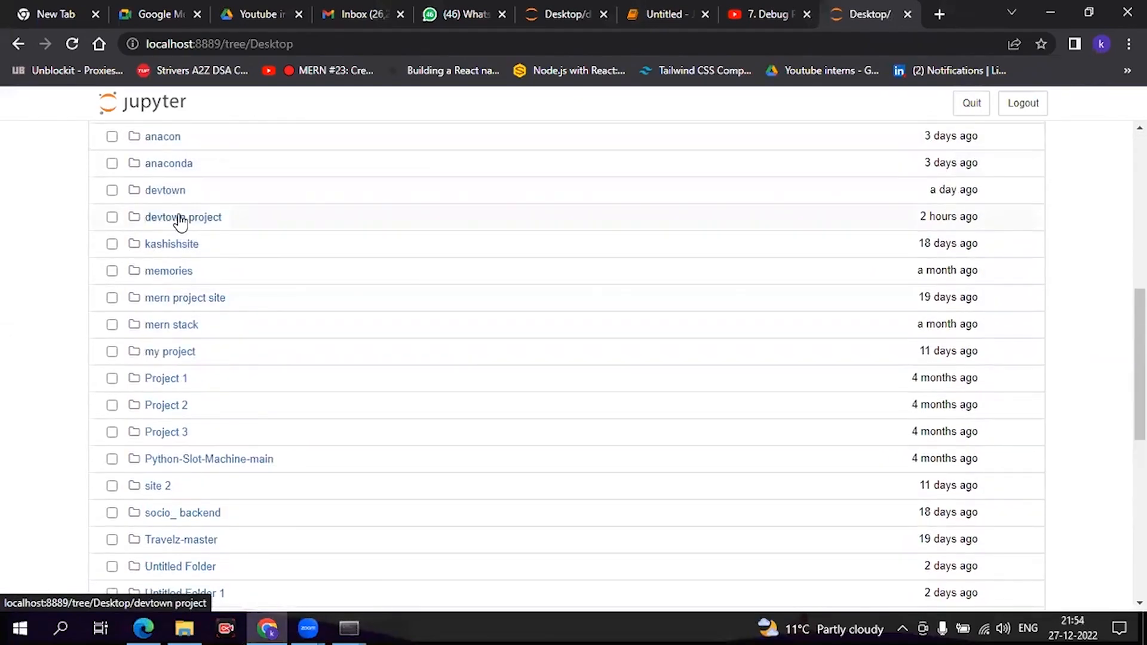
left_click(182, 217)
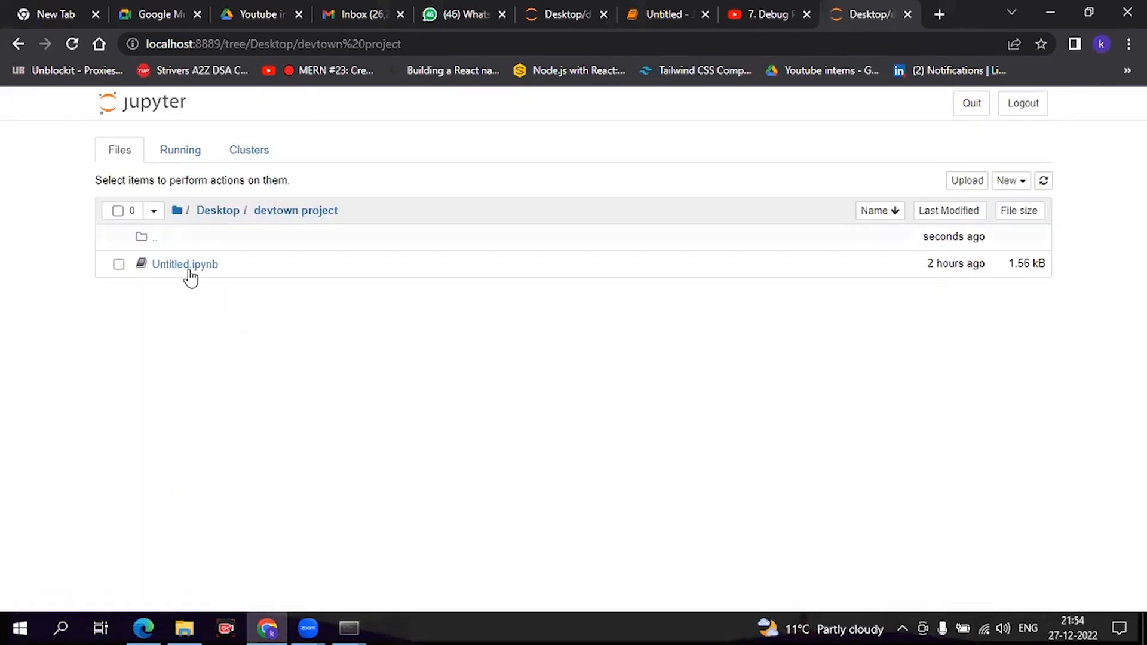
right_click(184, 264)
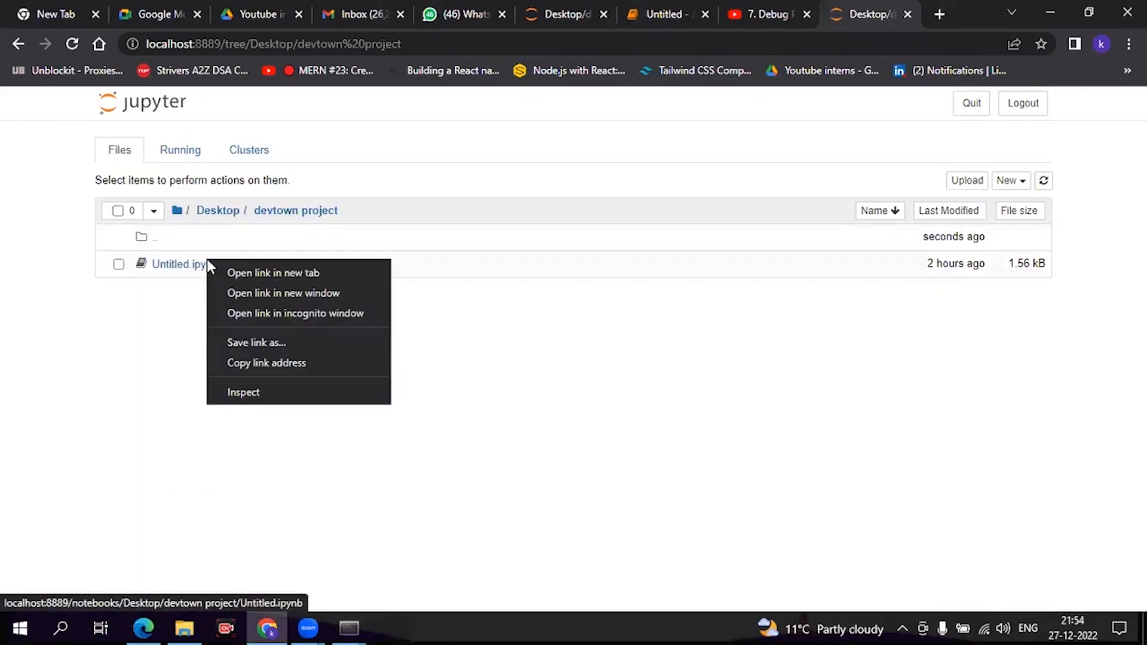
left_click(117, 264)
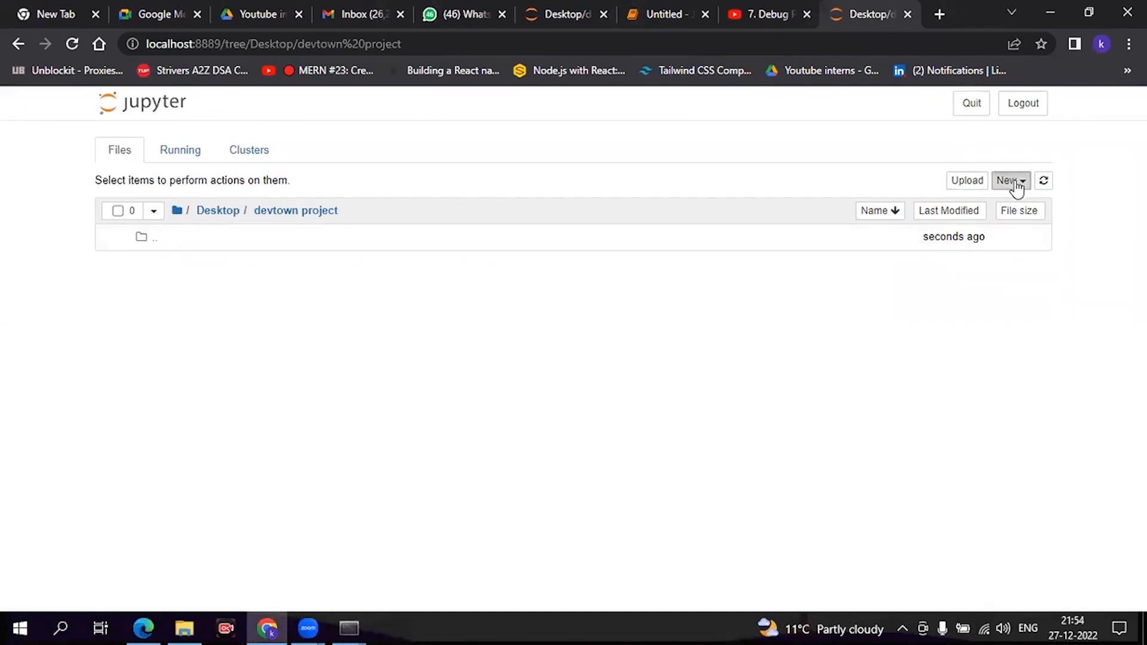
left_click(1008, 181)
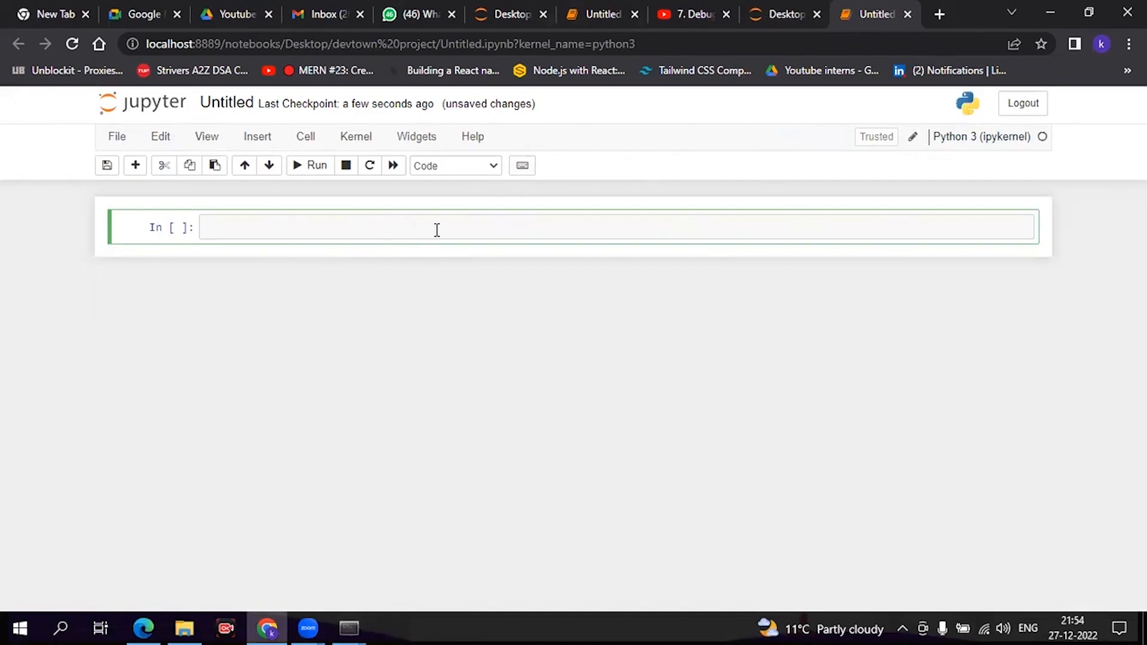
mouse_move(257, 227)
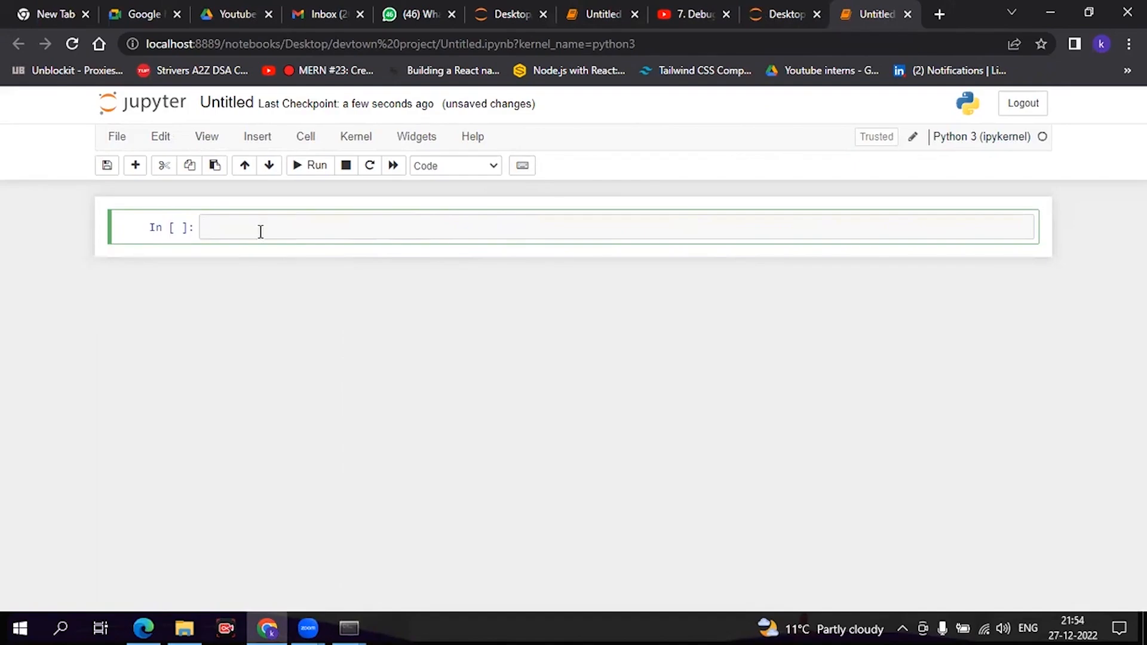
- Assign books=3000, rent=12000, gas and snack=200 in the first cell
type("b")
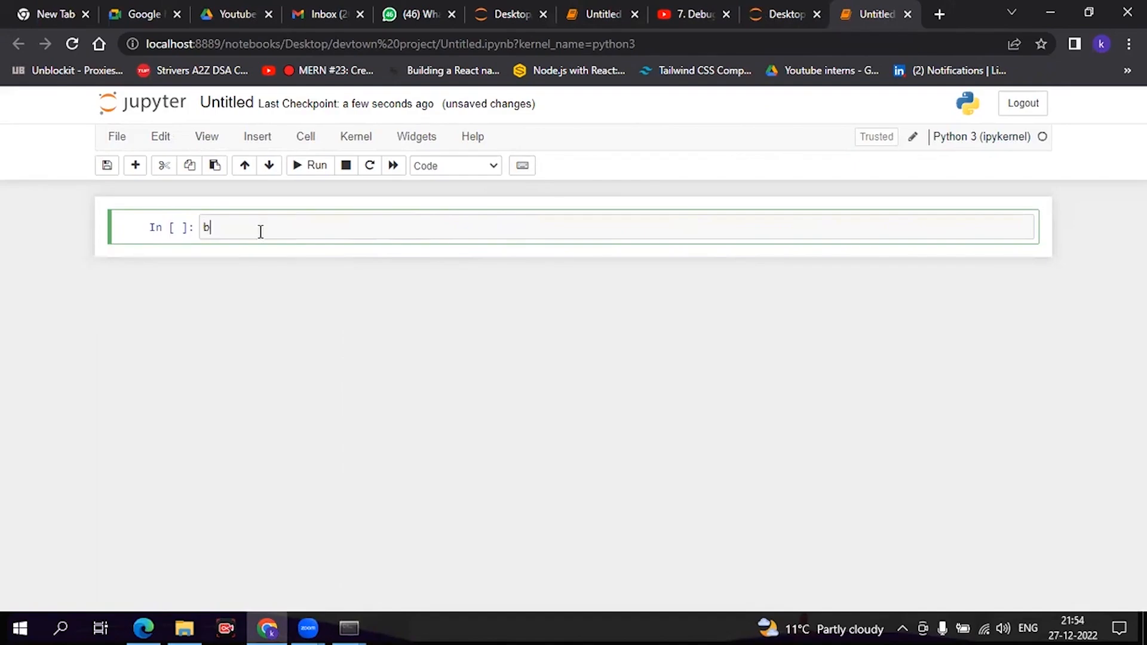
type("po")
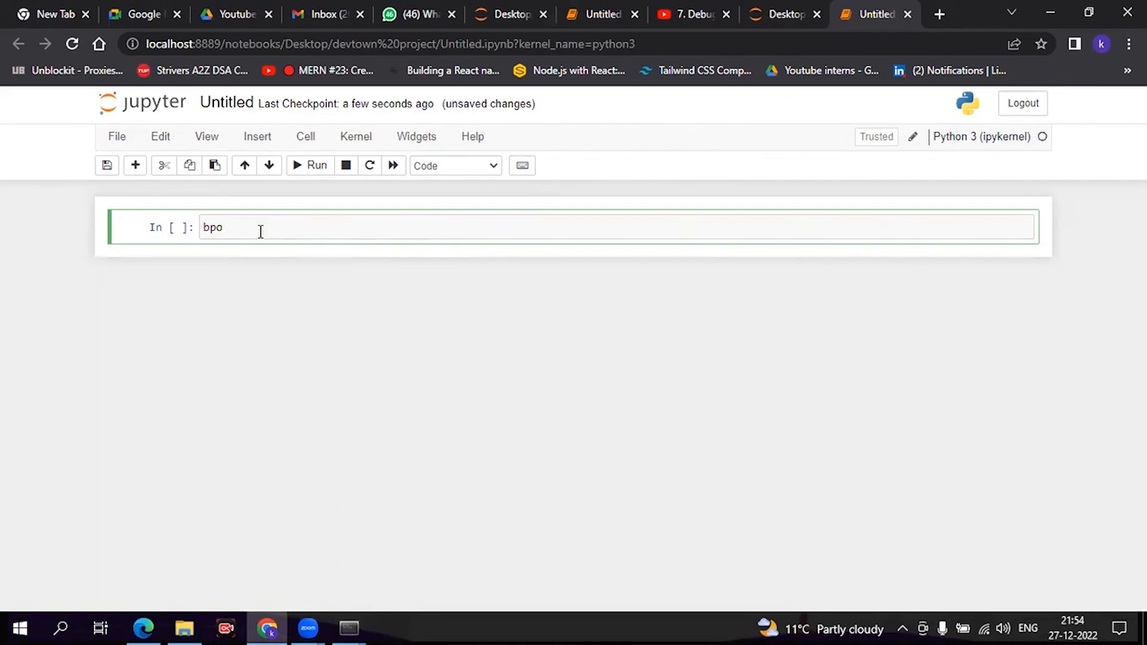
type("books")
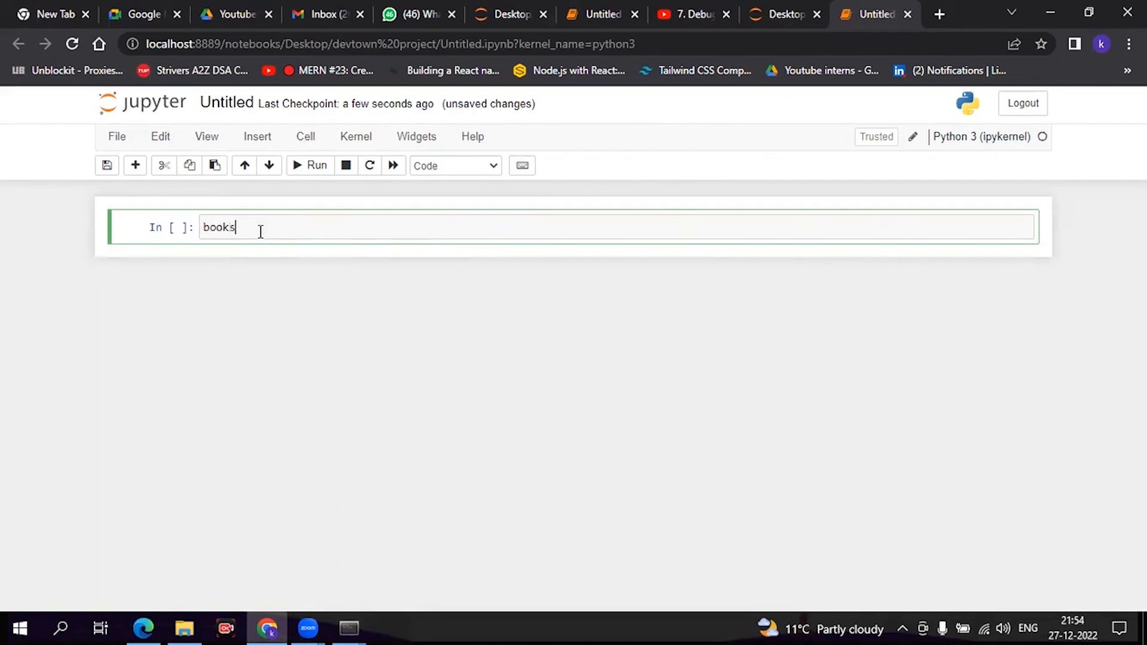
type("=")
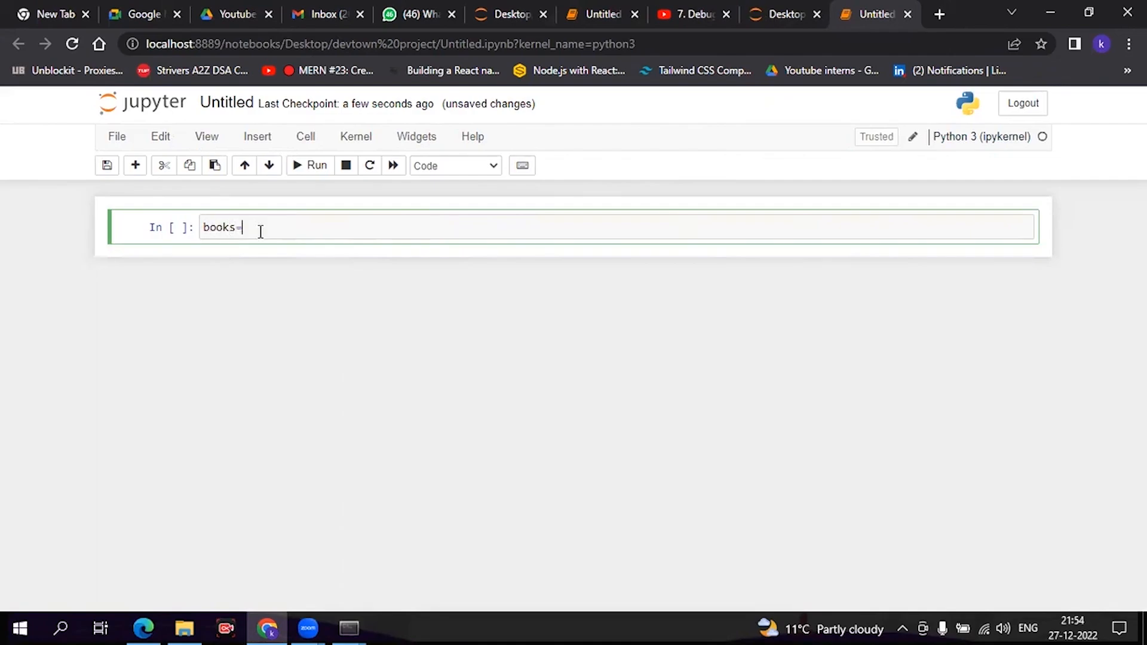
type("3000")
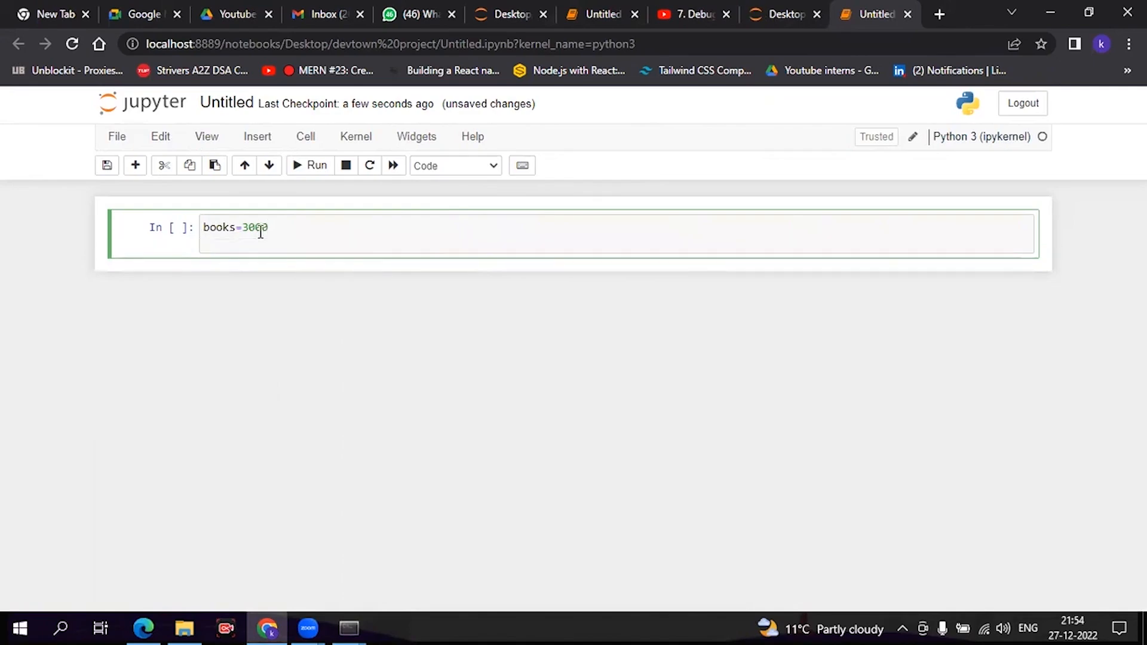
type("rent=")
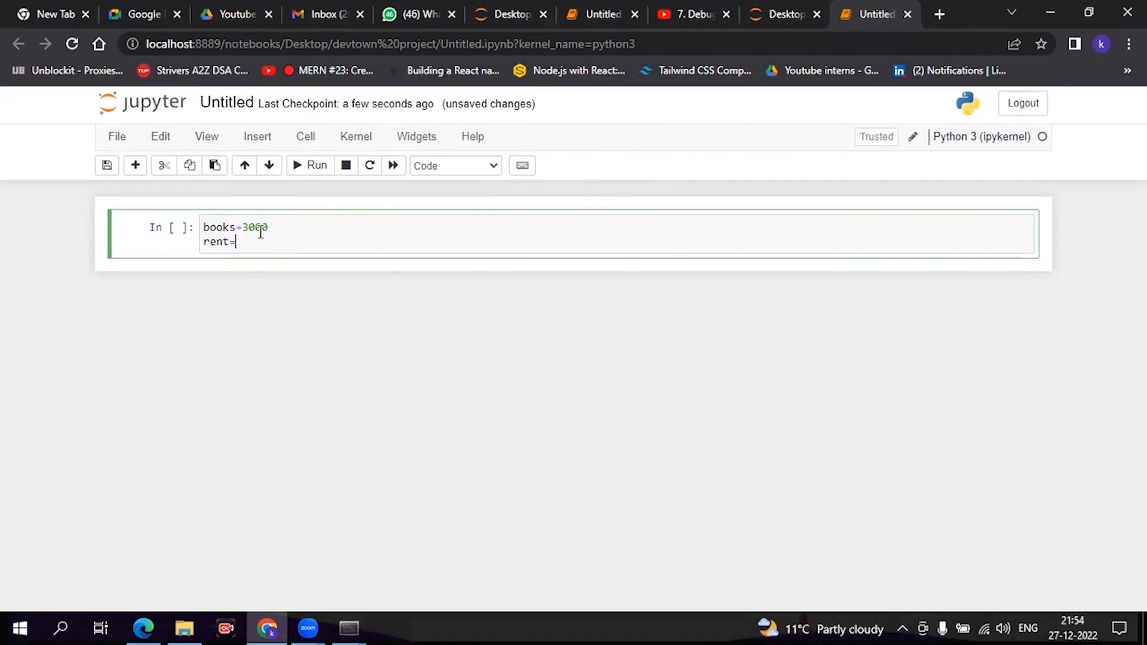
type("12000")
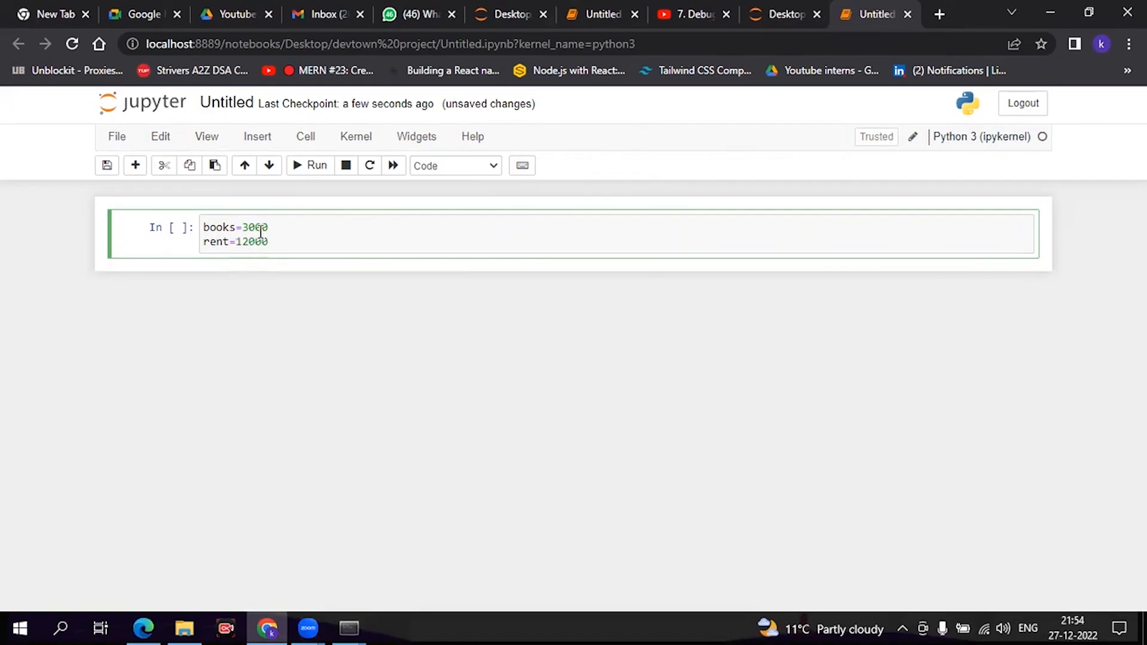
type("gas=1000")
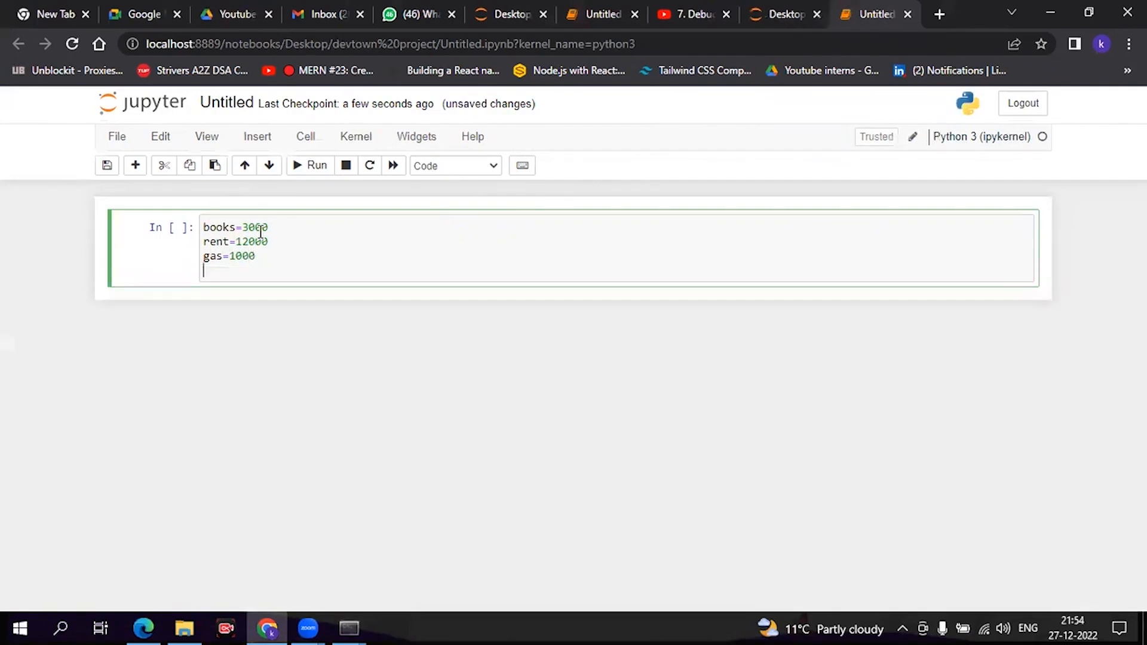
type("s")
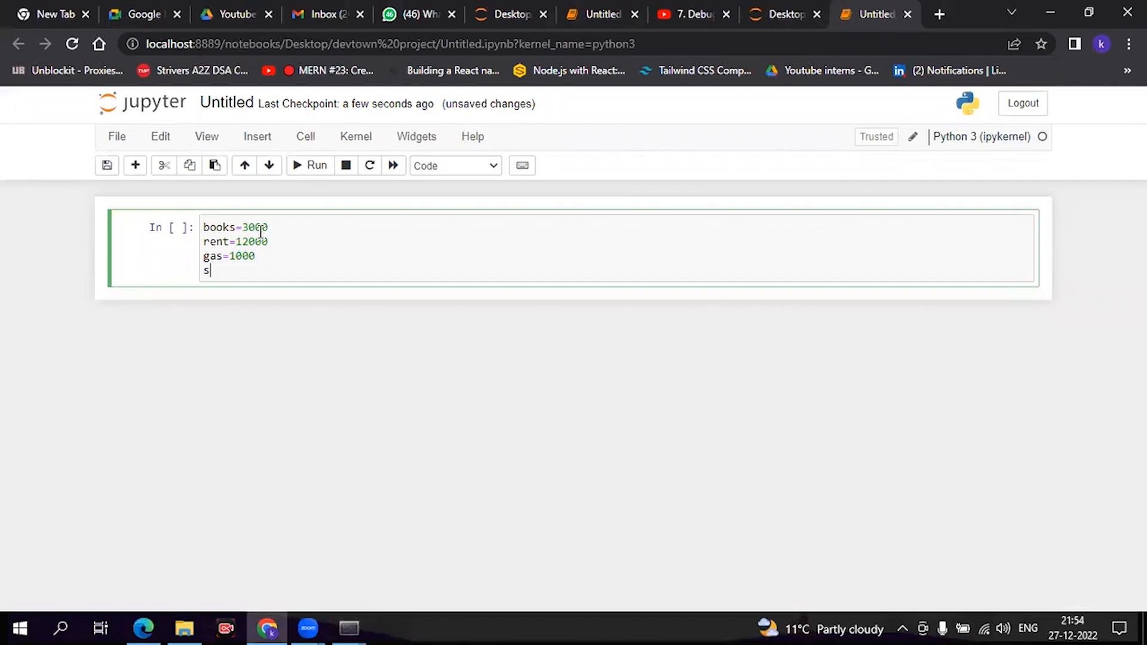
type("nack")
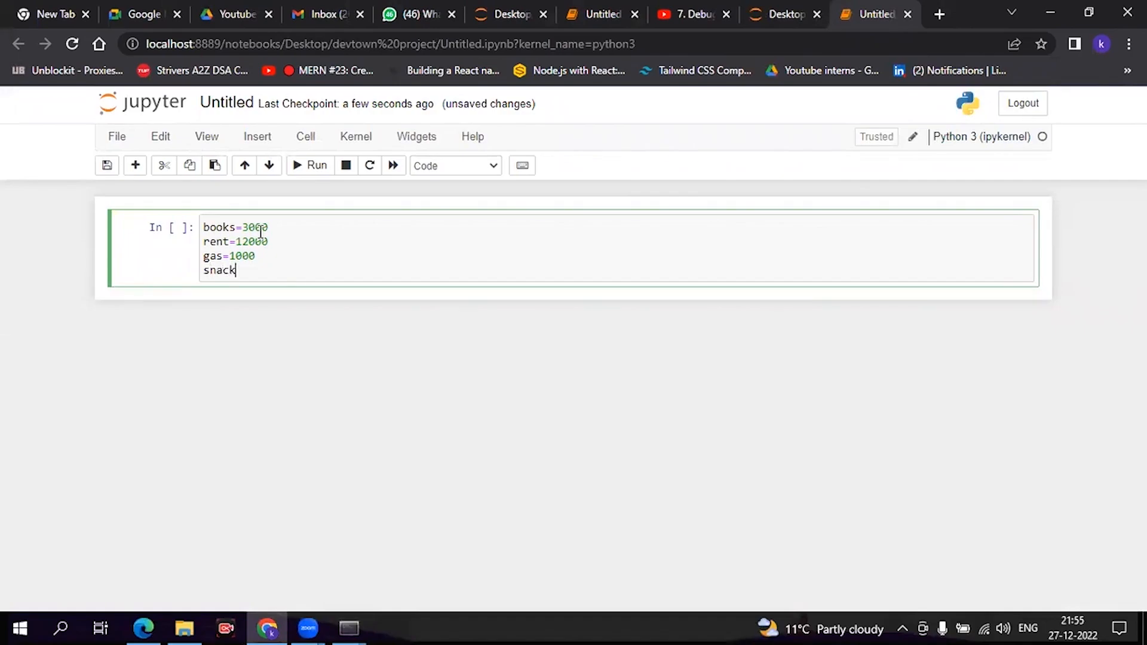
type("=")
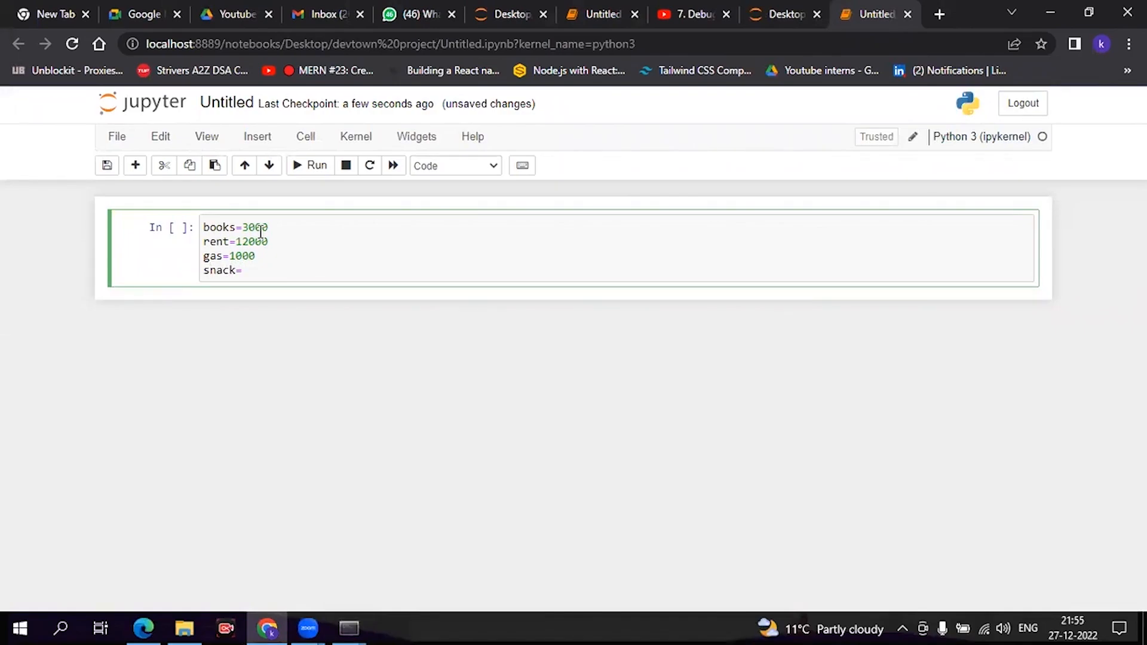
type("200")
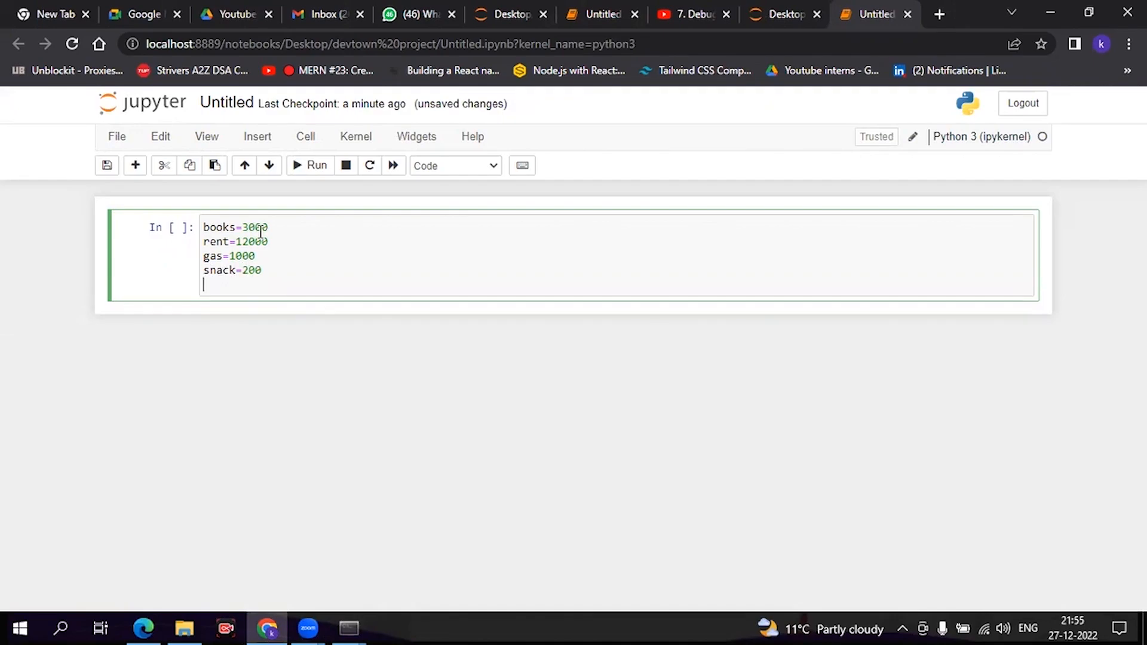
- Add the line total=books+rent+gas+snack, correcting the 'tatal' typo
type("taol")
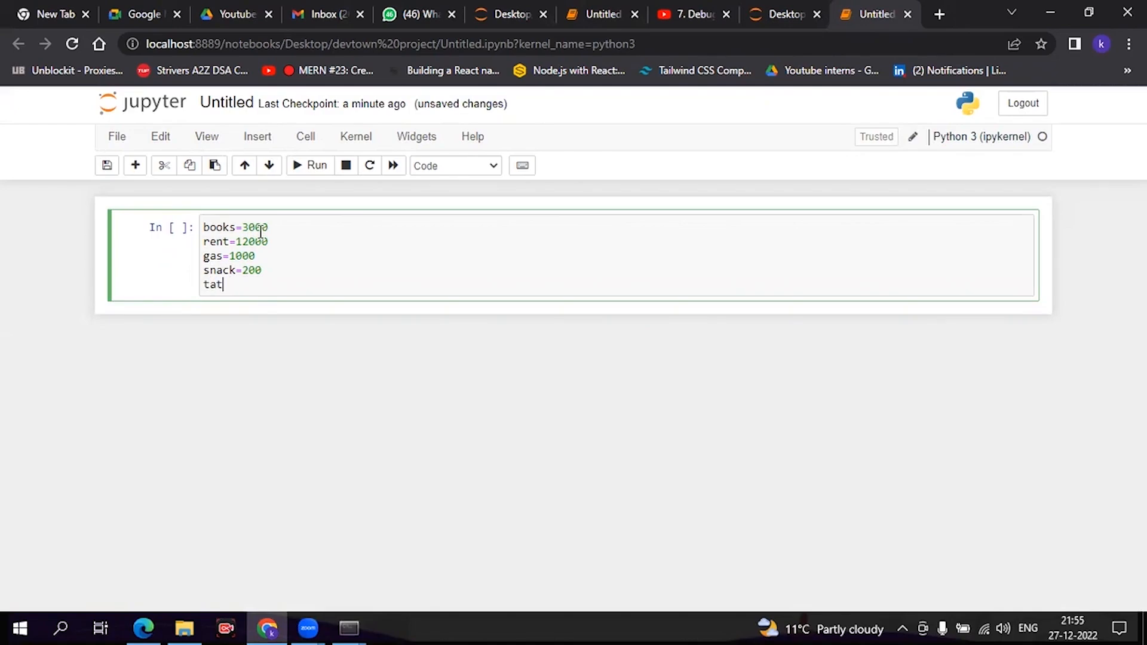
type("al=")
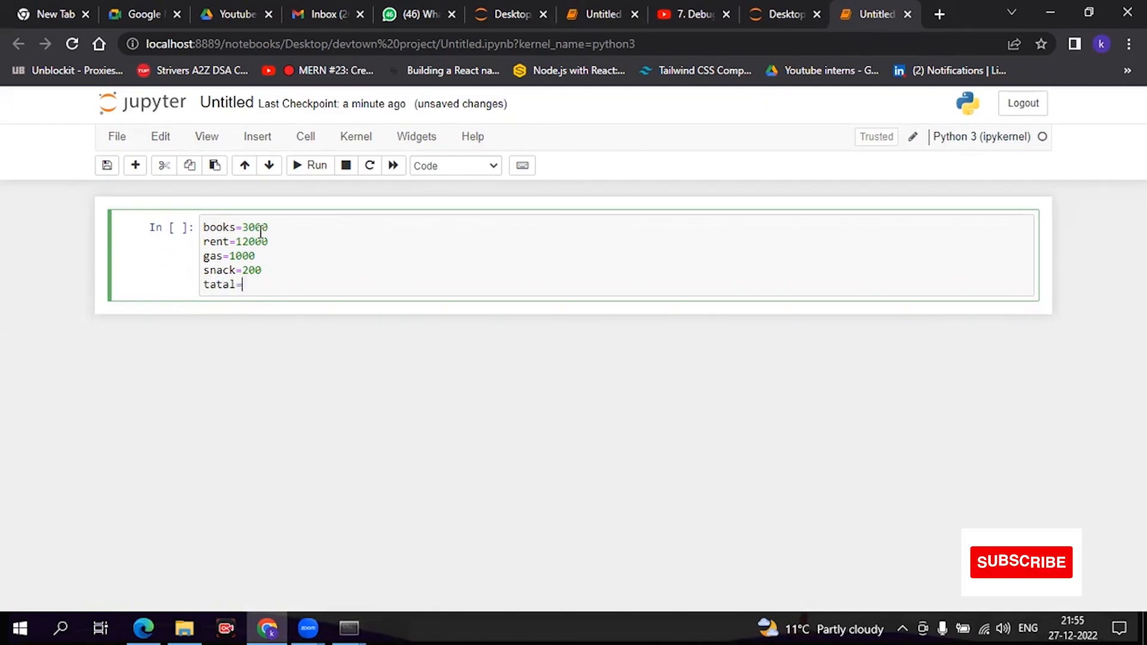
type("bo")
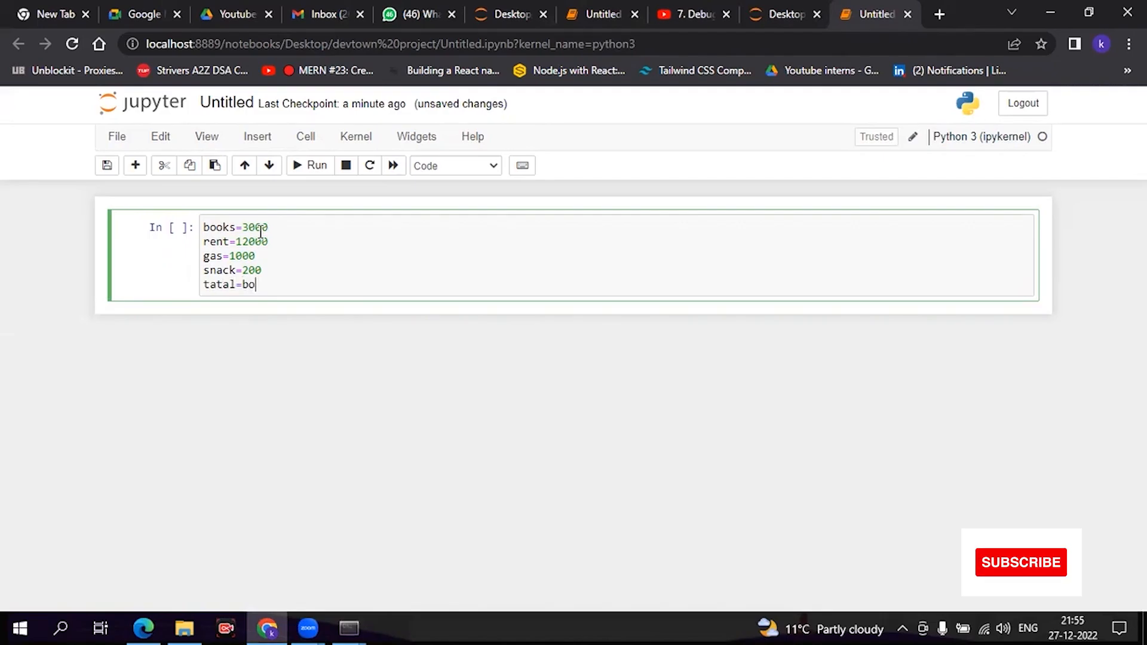
type("oks+")
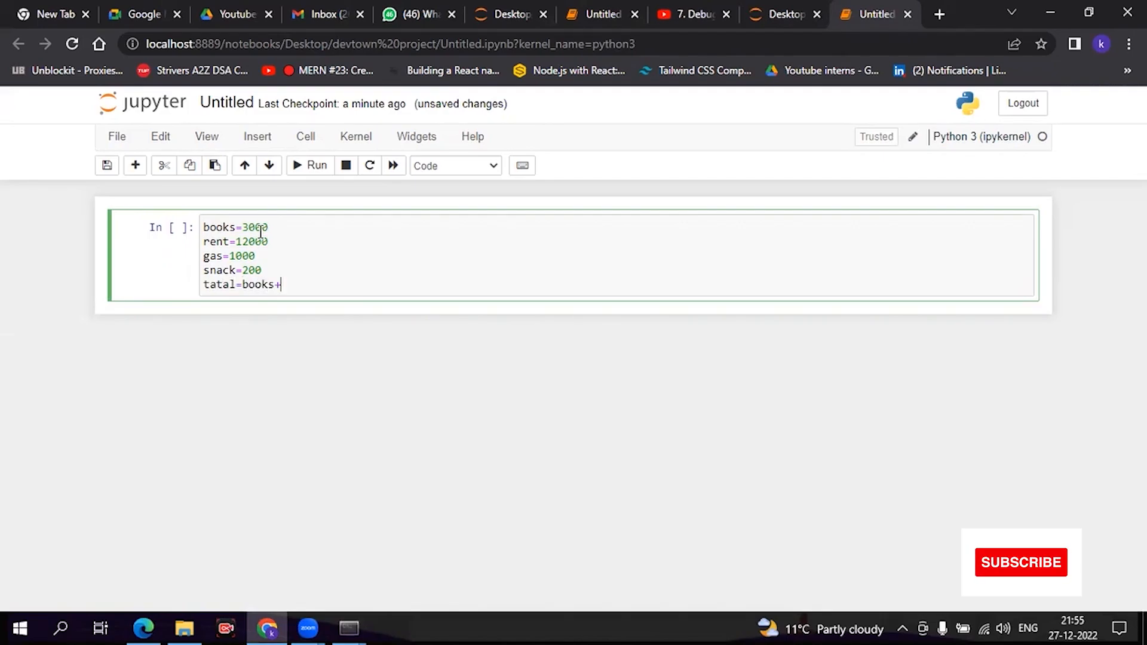
type("rent")
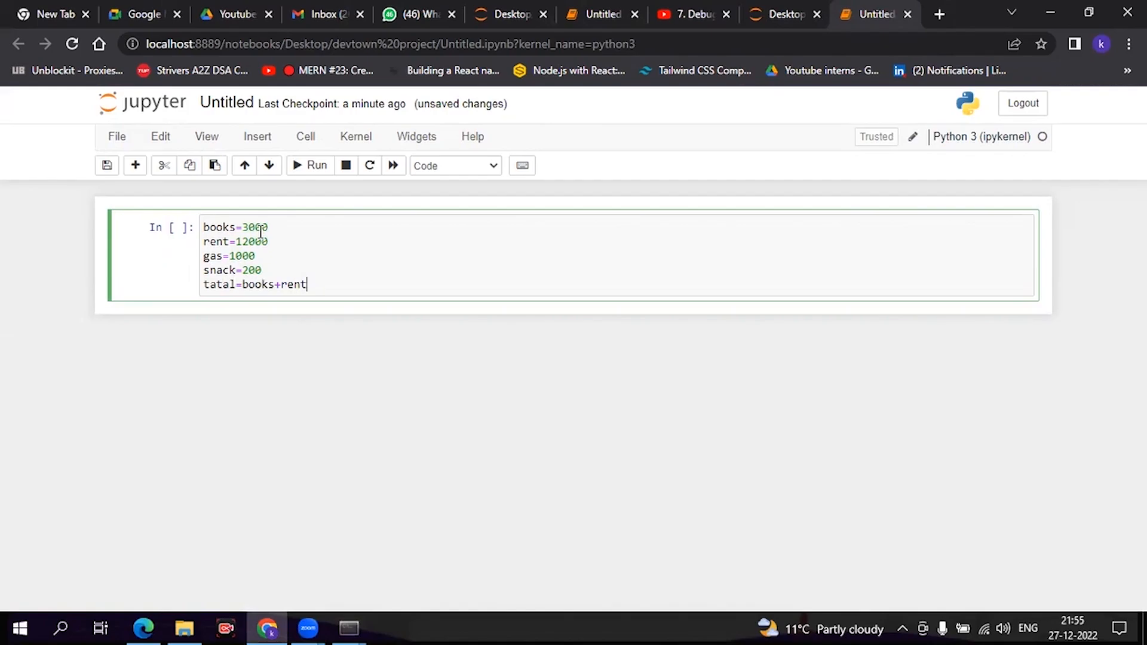
type("+gas")
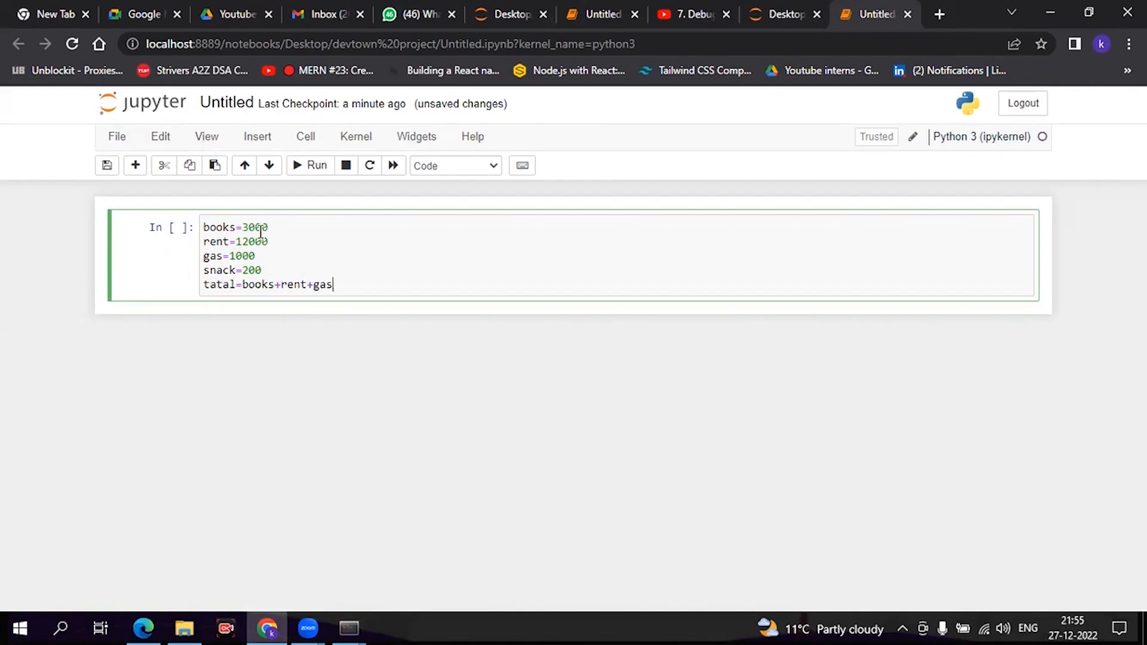
type("+")
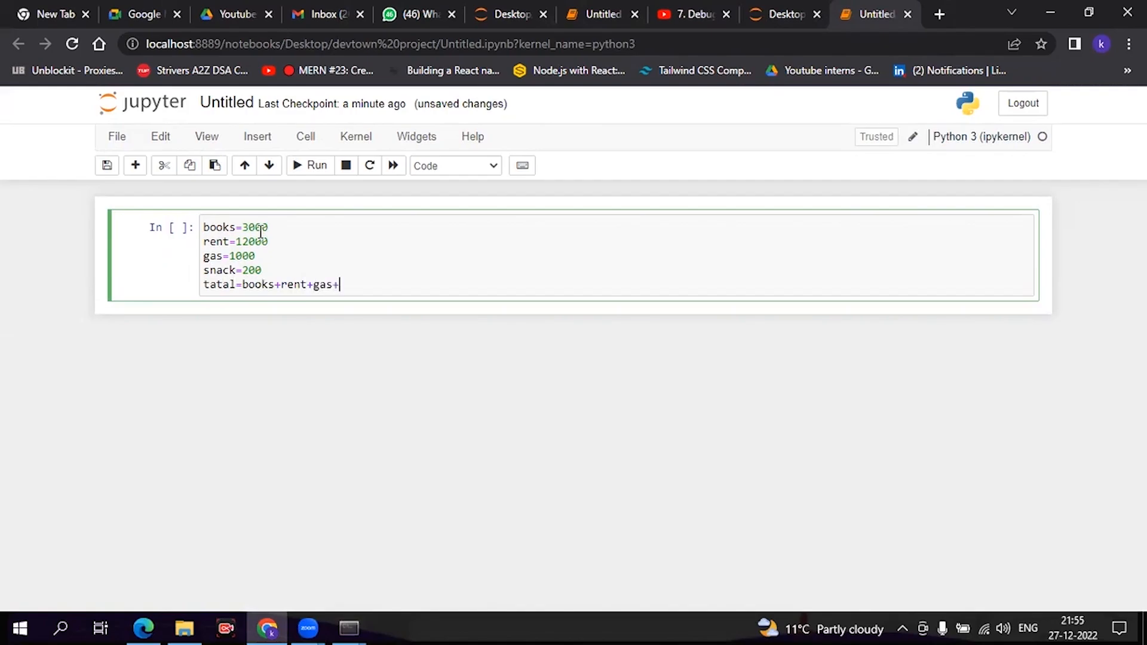
type("snack")
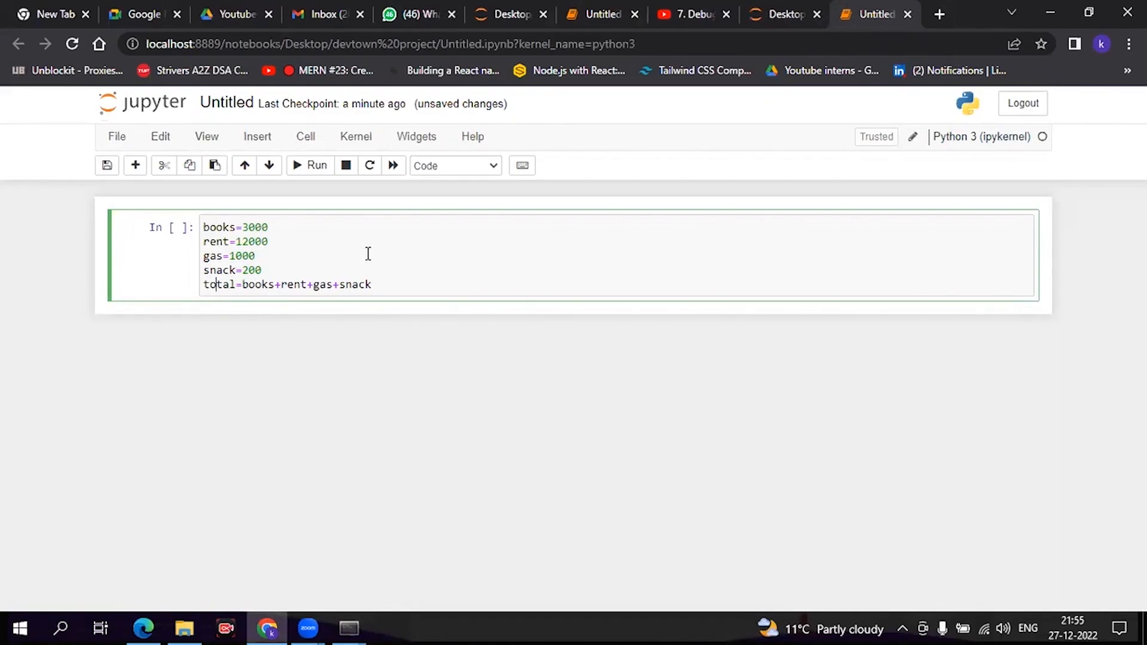
left_click(395, 285)
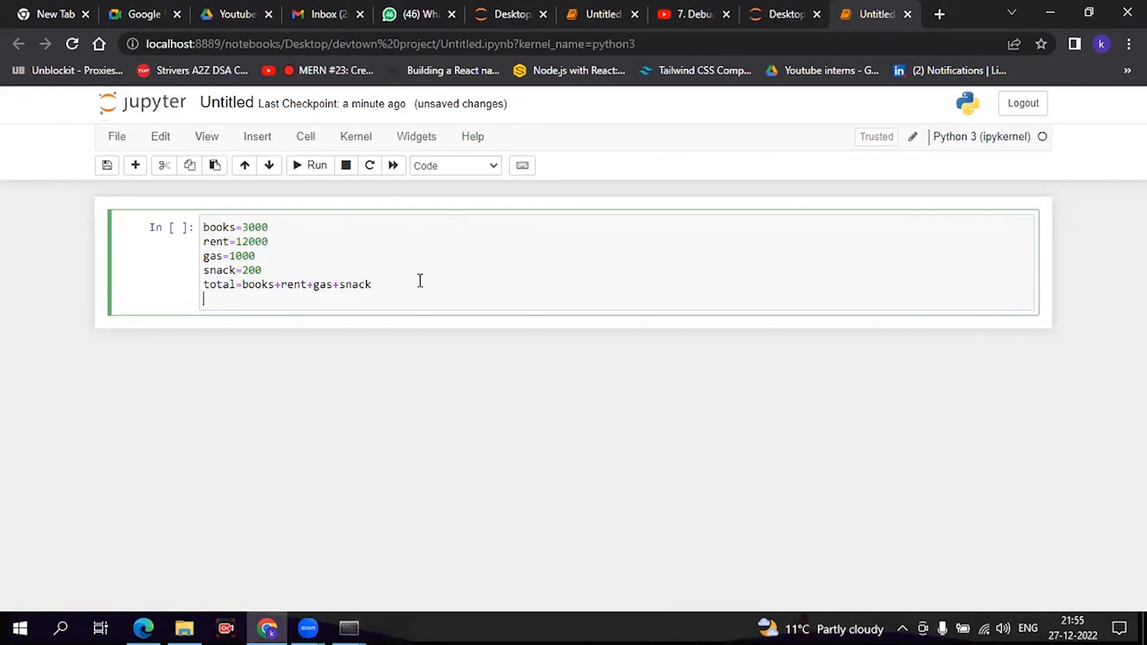
- Add print(total) and run the cell to output 16200
type("print(")
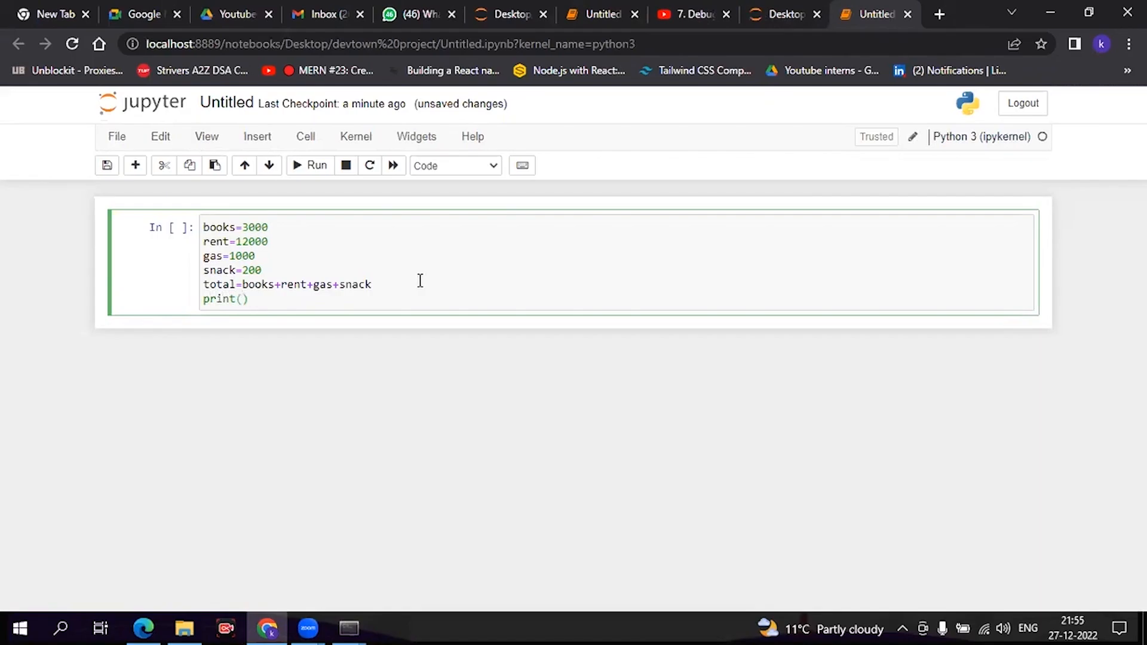
type("total")
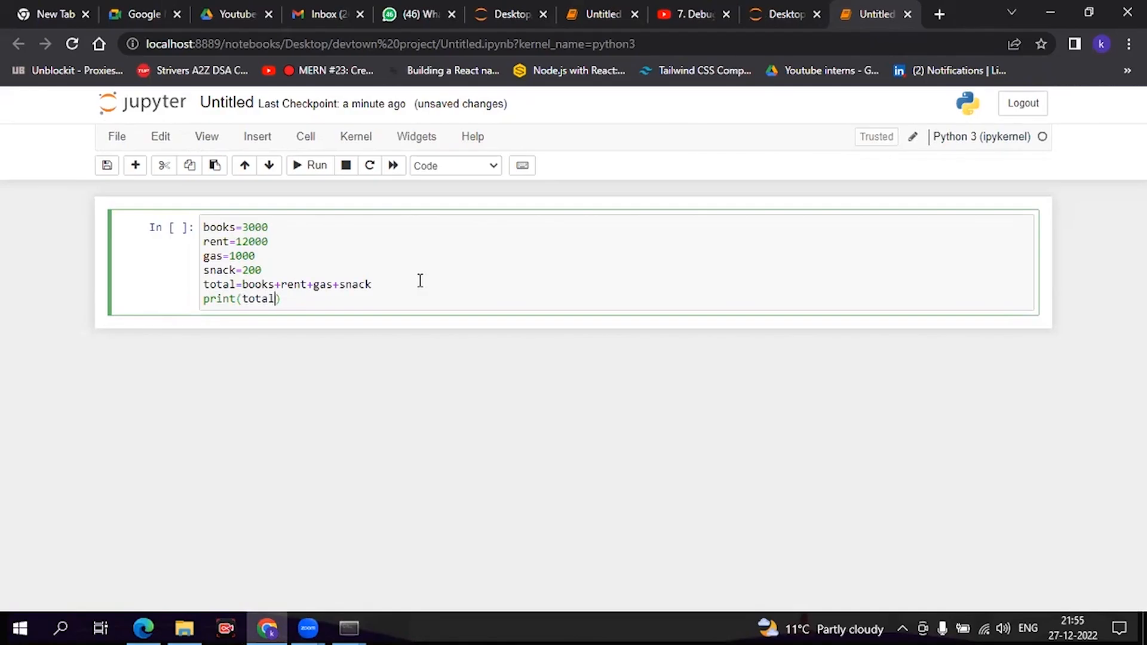
key("Enter")
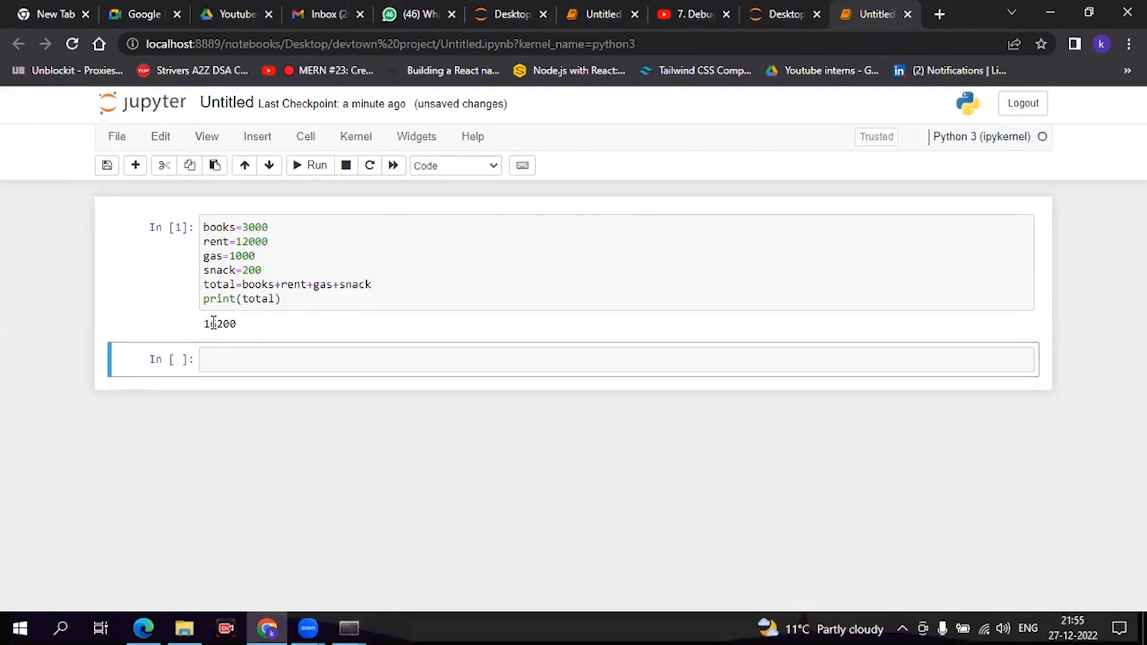
double_click(219, 323)
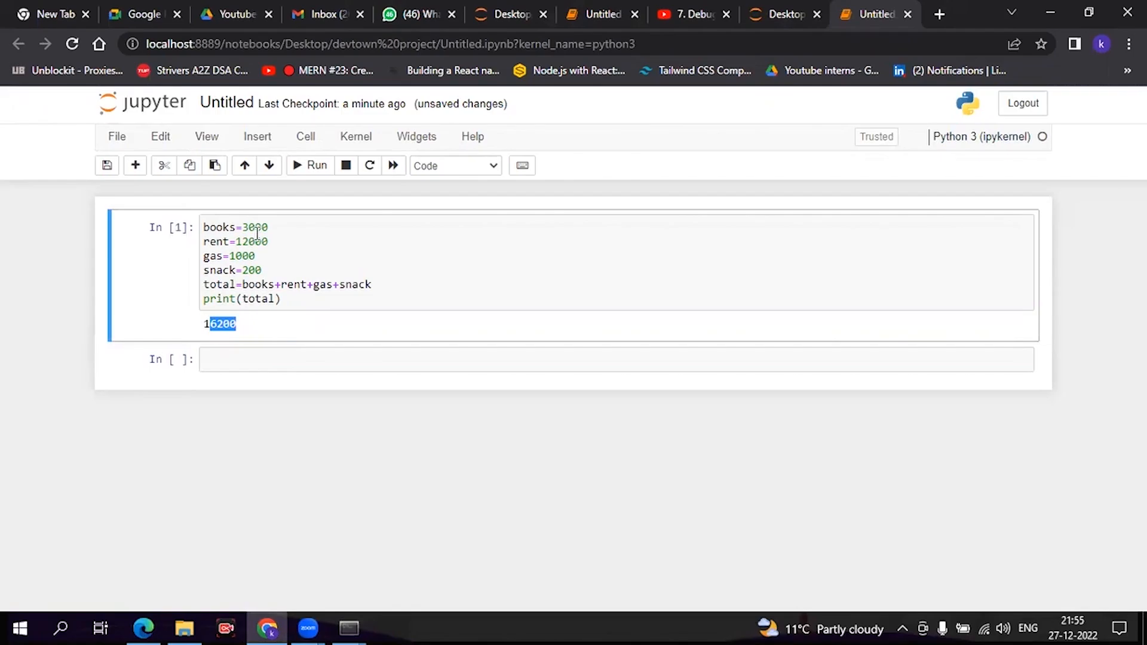
left_click(252, 358)
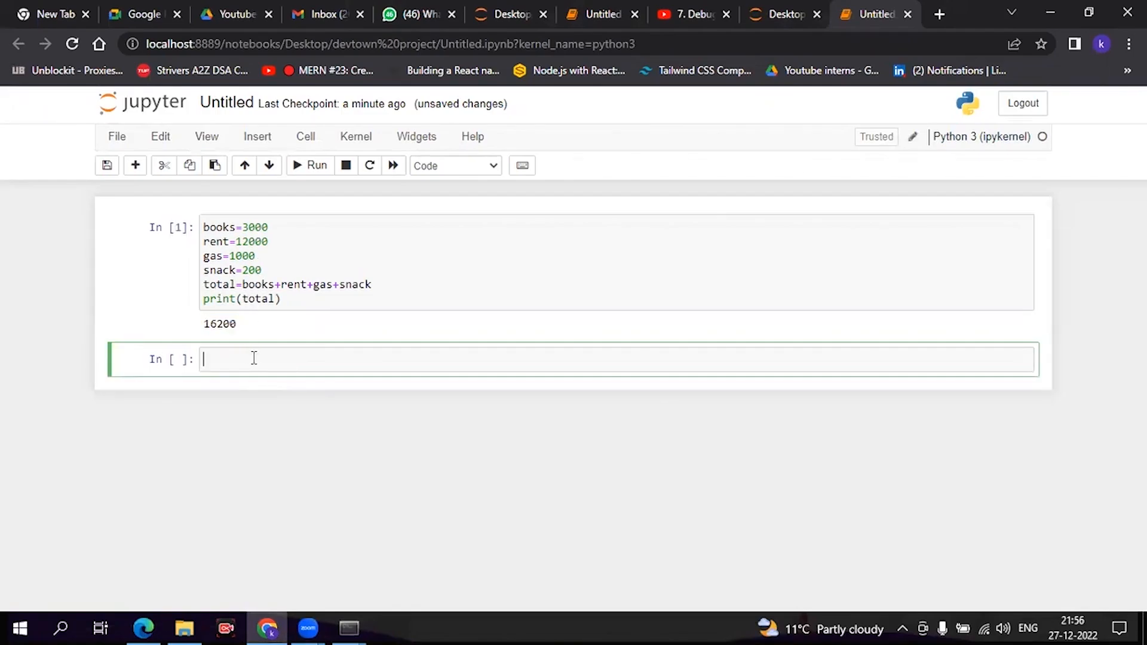
mouse_move(252, 357)
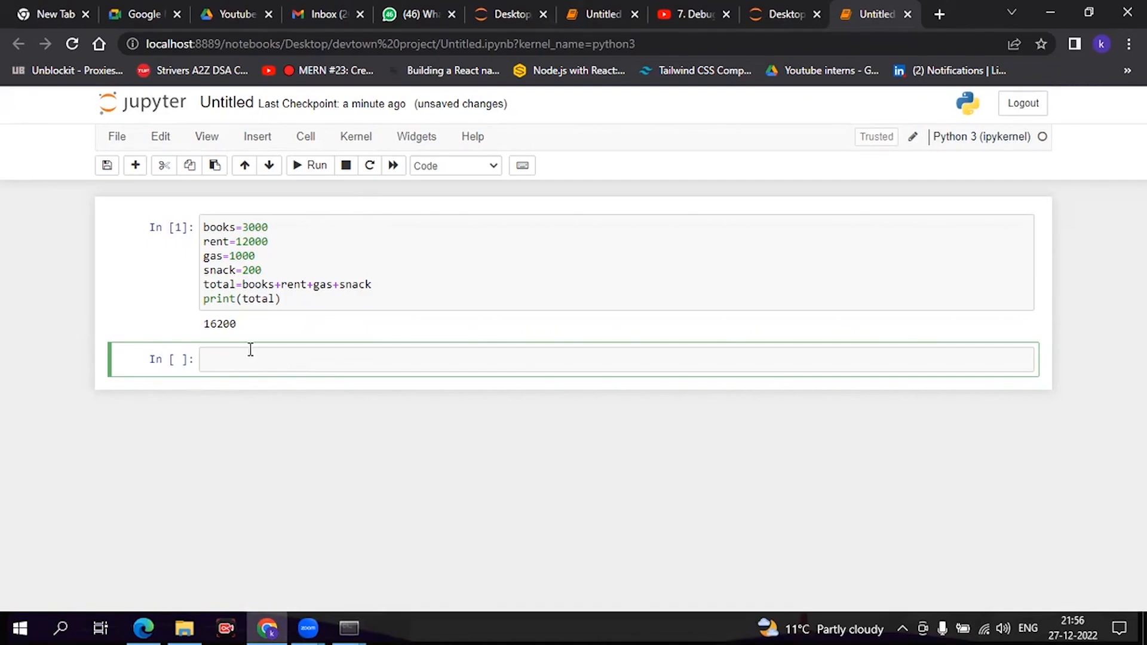
- Set books=4000 and print(books) in the second cell, outputting 4000
type("books")
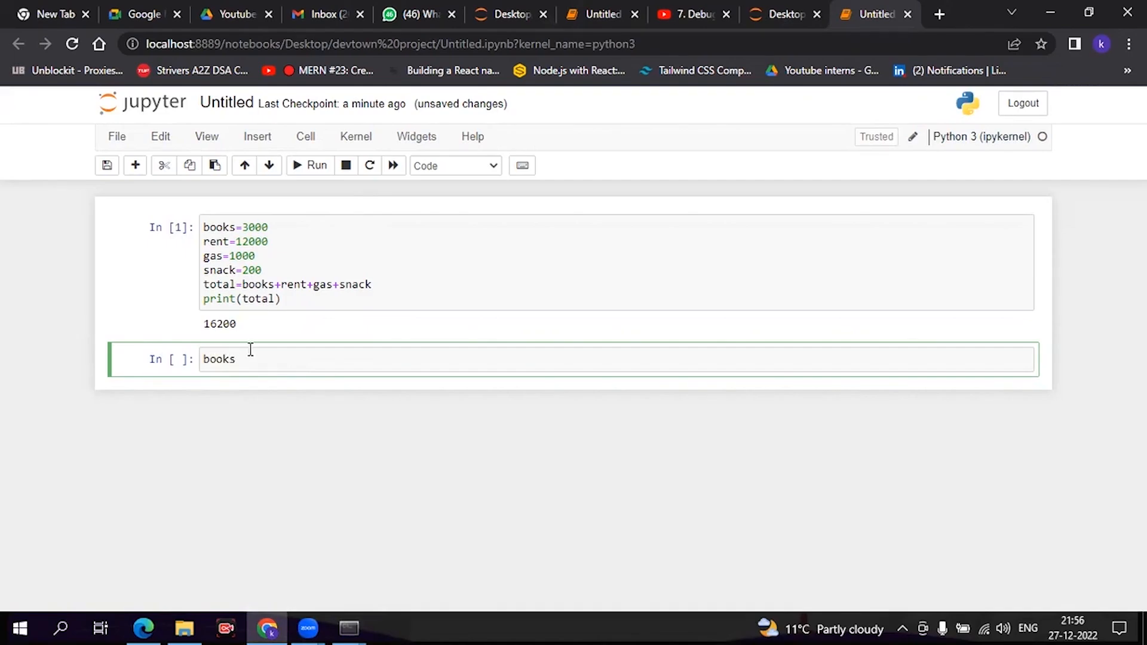
type("=")
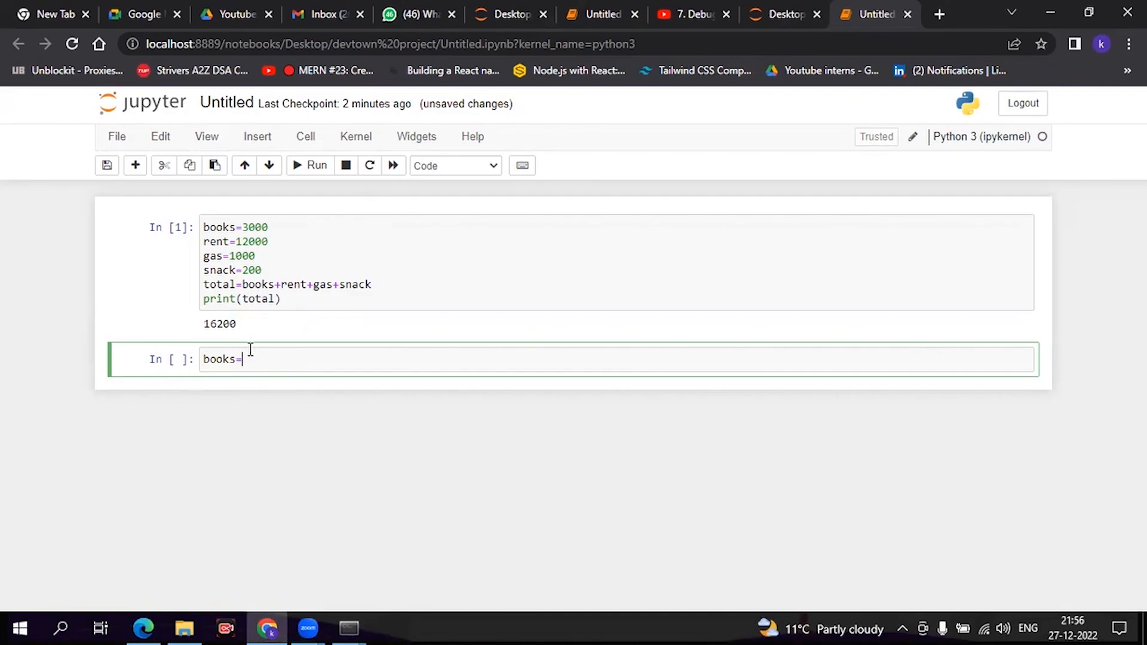
type("4000")
type("p")
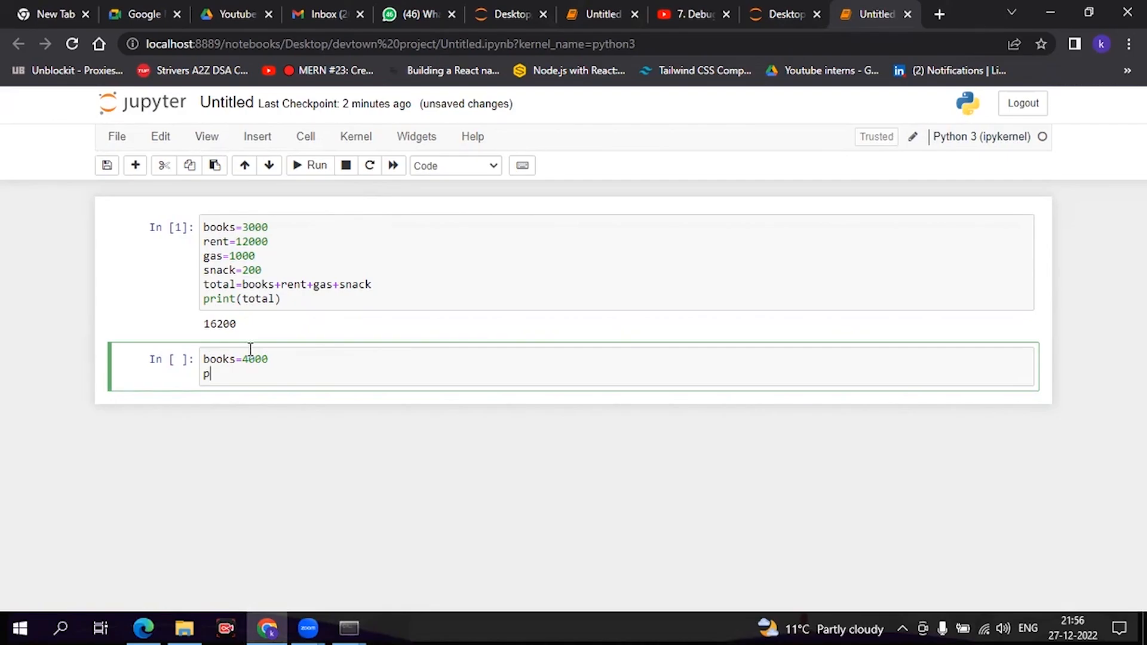
type("rint")
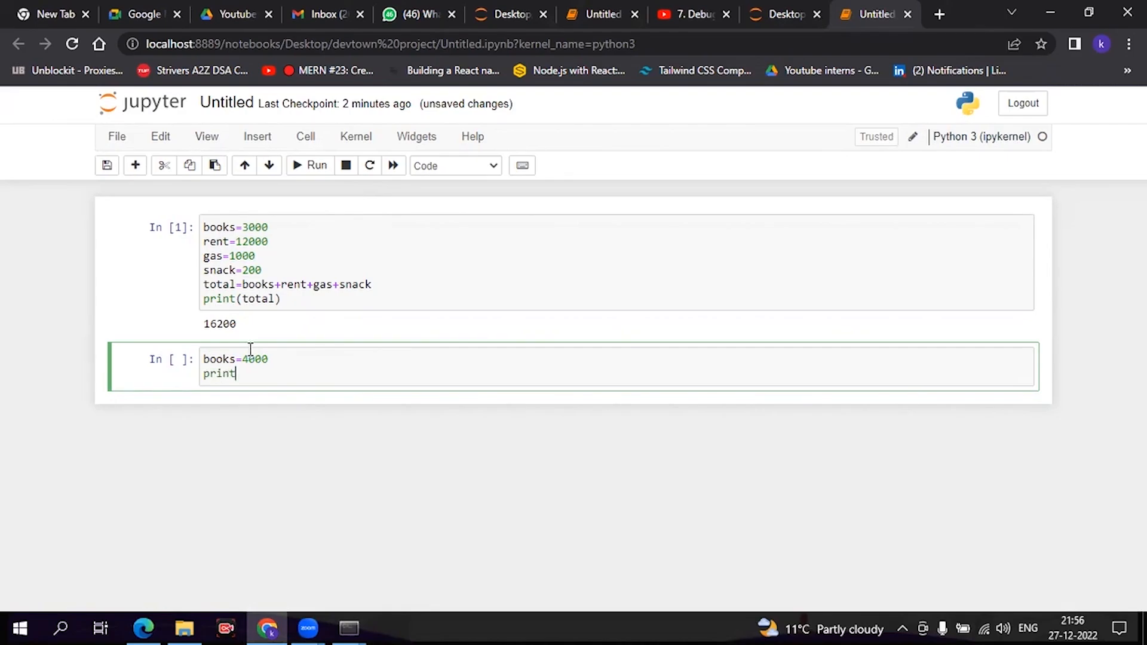
type("(b)")
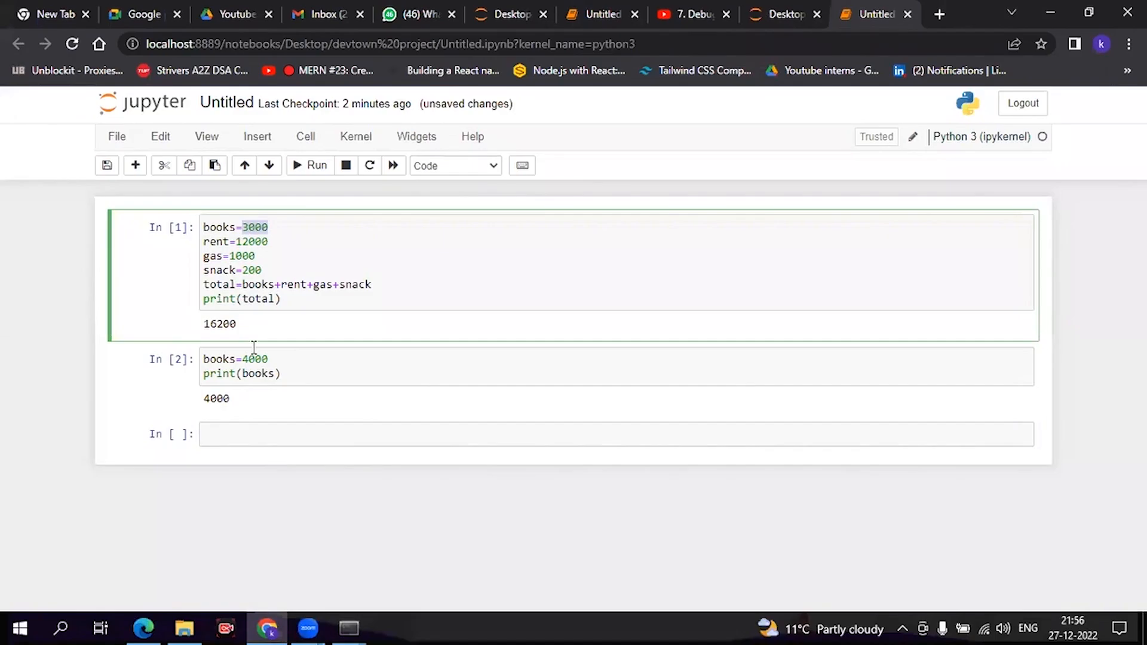
left_click(269, 358)
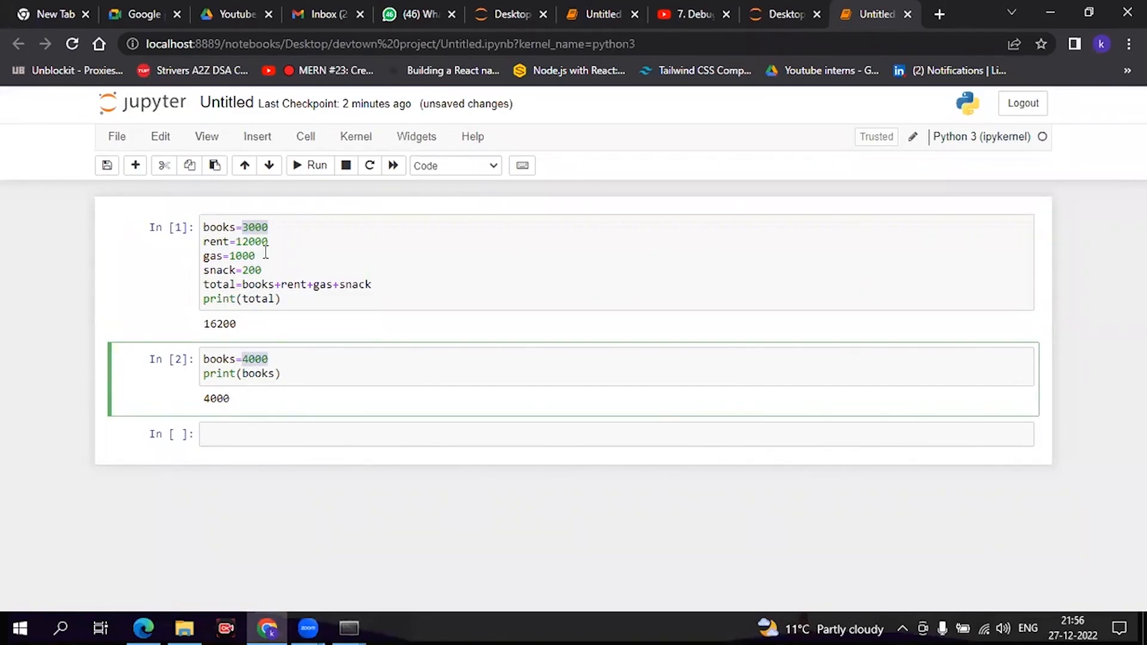
mouse_move(255, 426)
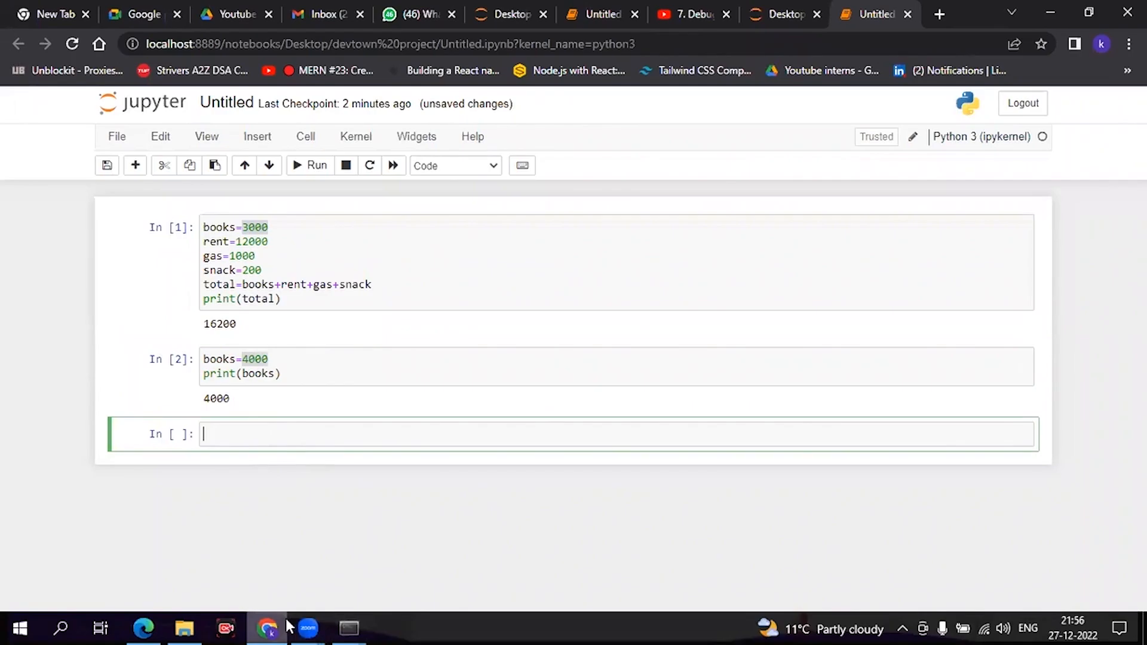
mouse_move(307, 628)
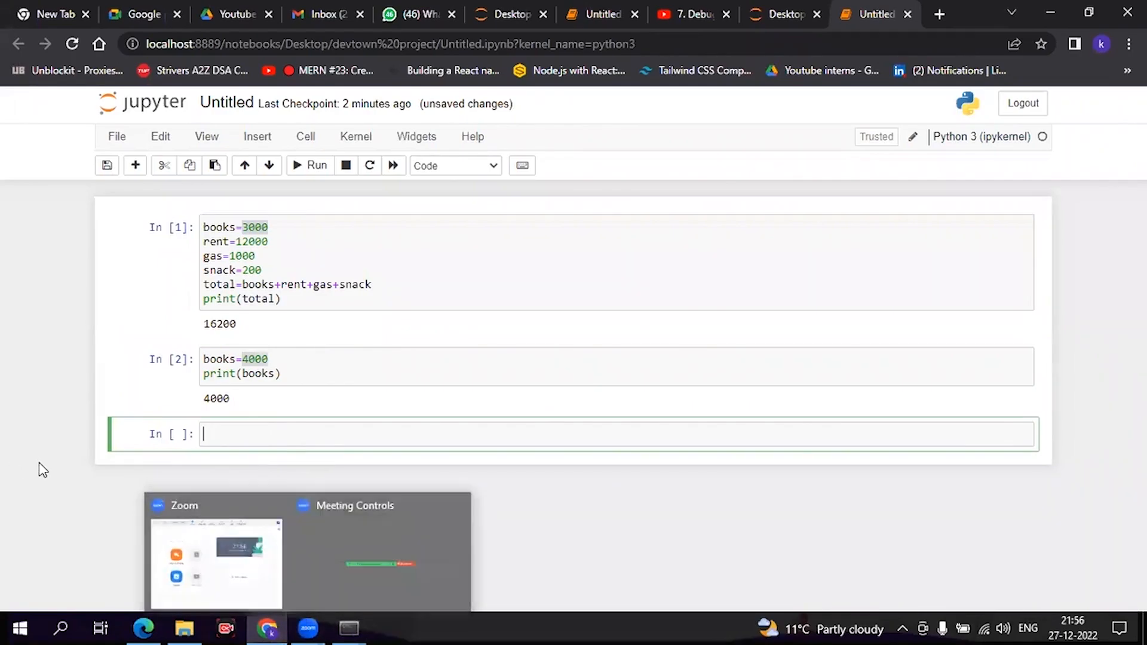